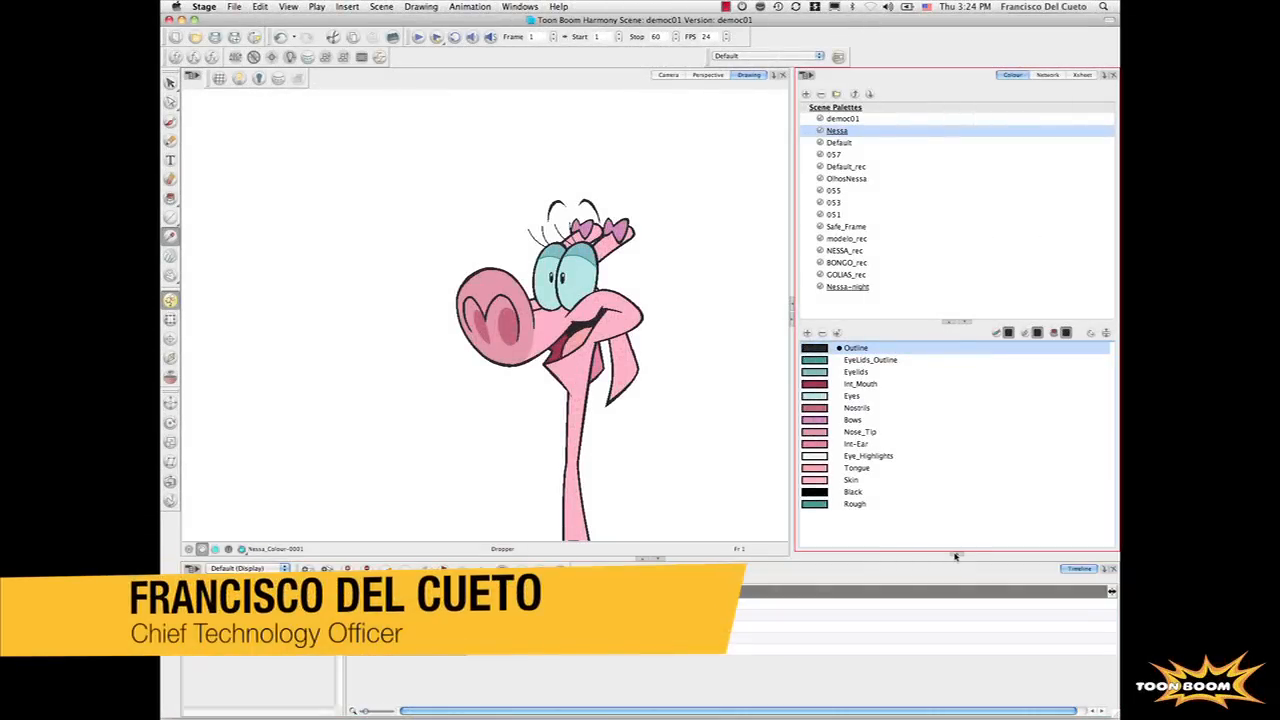
Browse the Library's lip-sync folder, then delete all of the pink Nessa character's layers and drawings
click(908, 260)
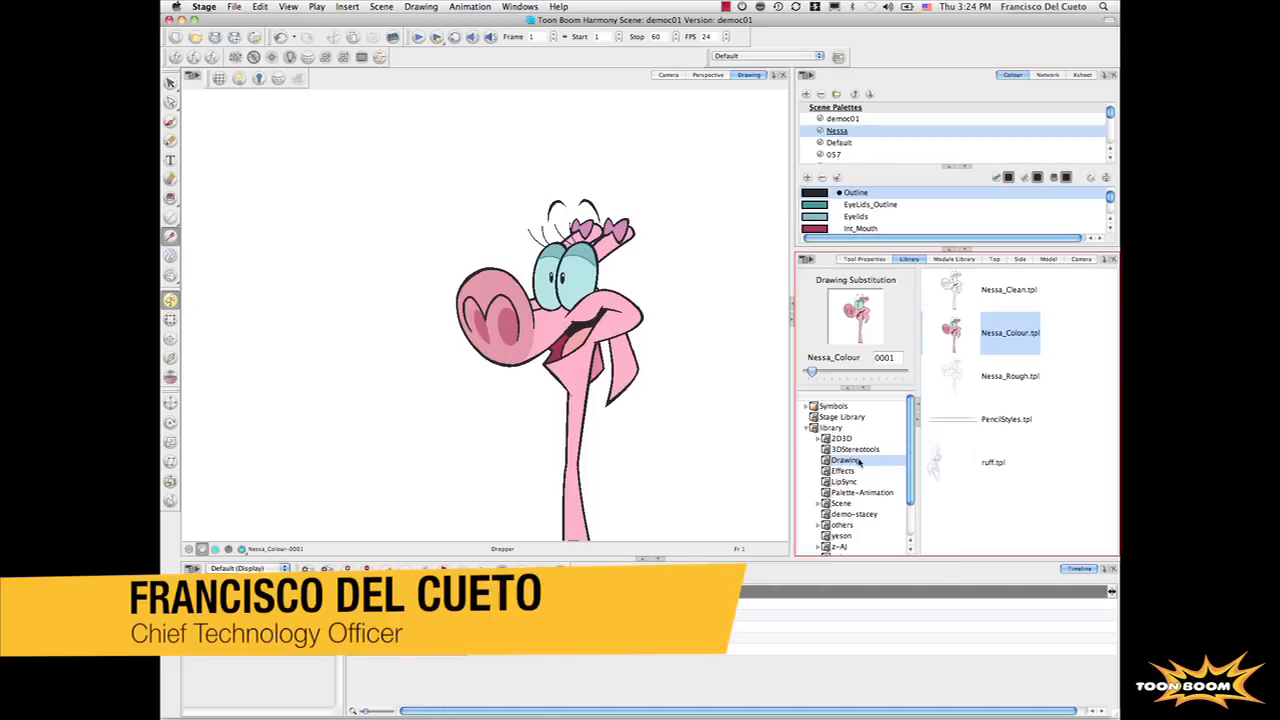
click(844, 480)
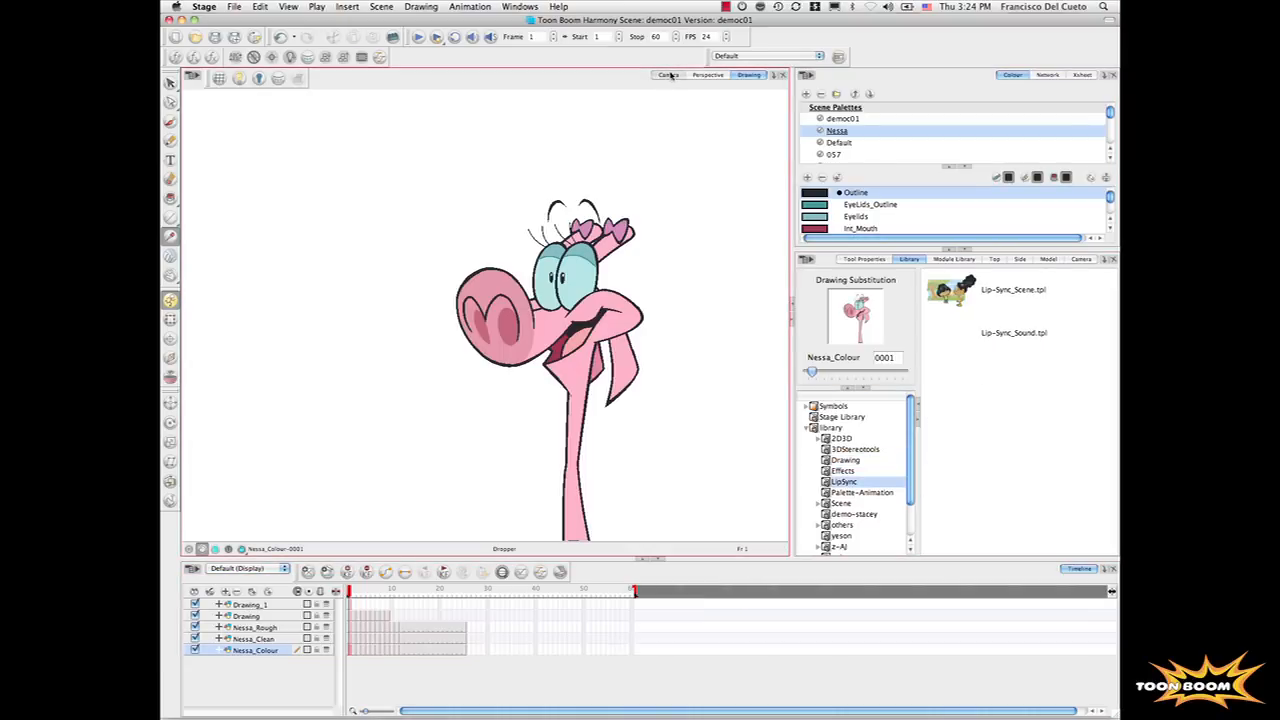
click(250, 604)
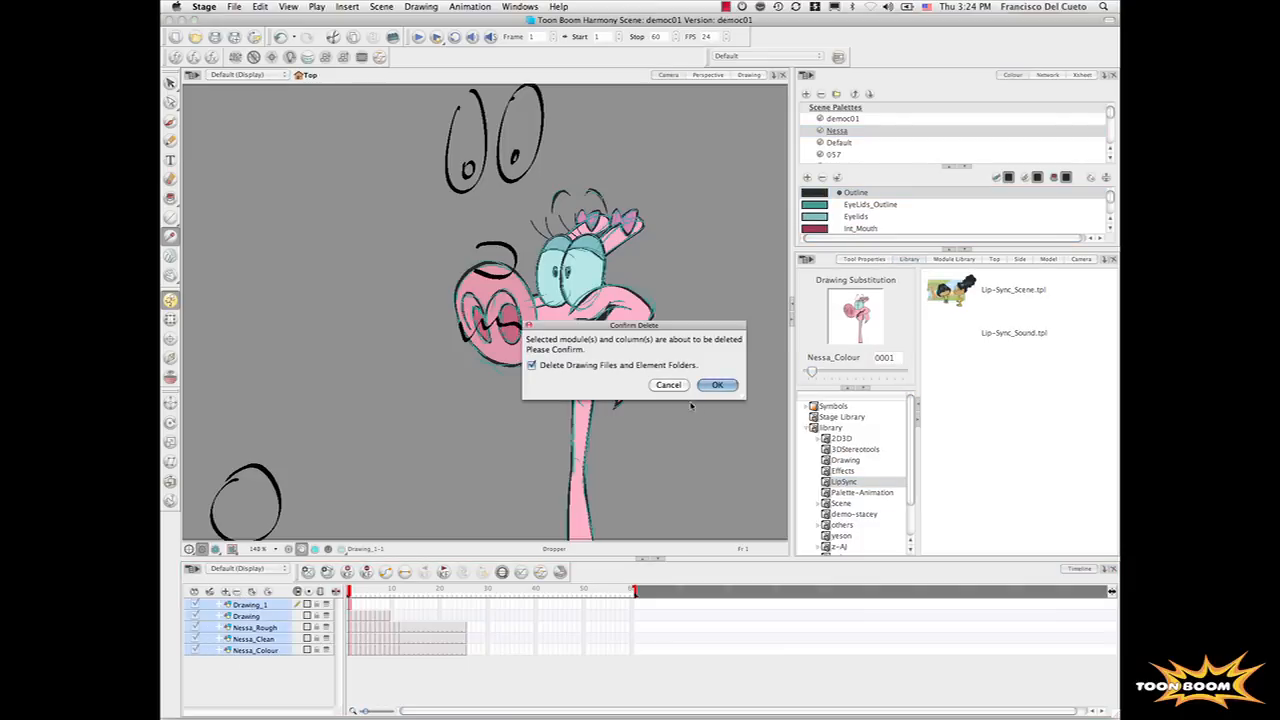
click(716, 384)
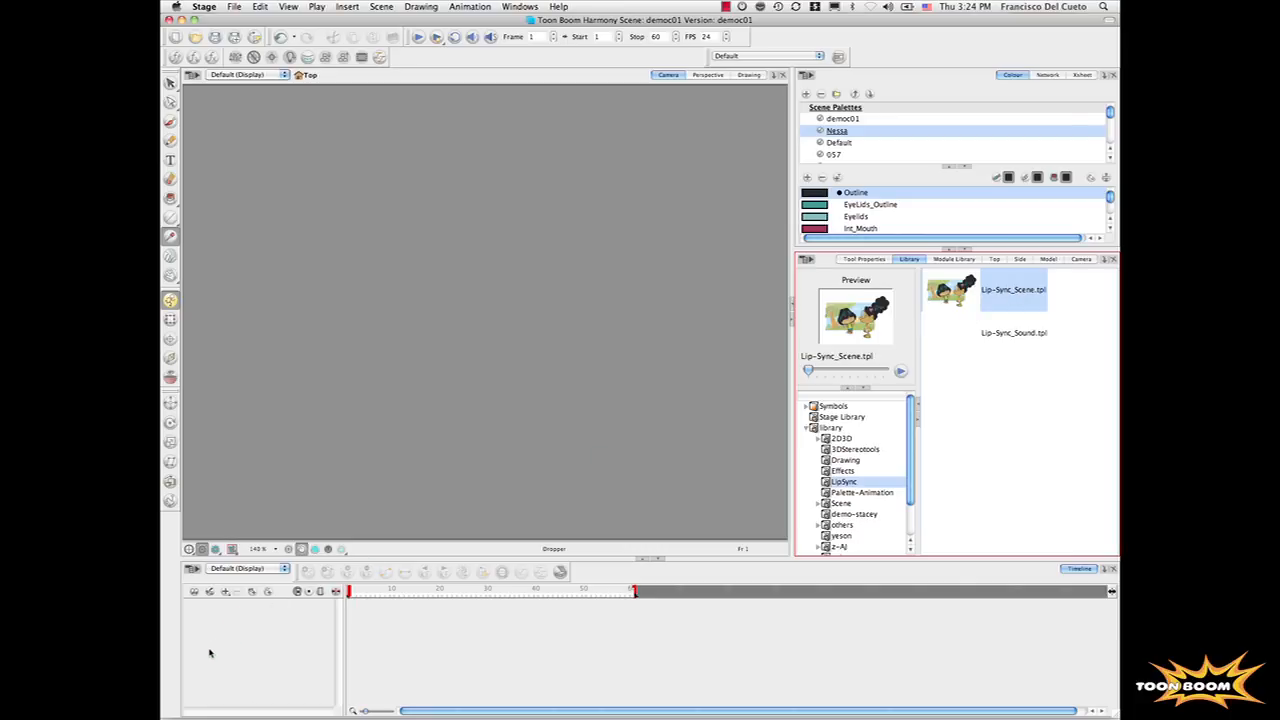
mouse_move(232, 640)
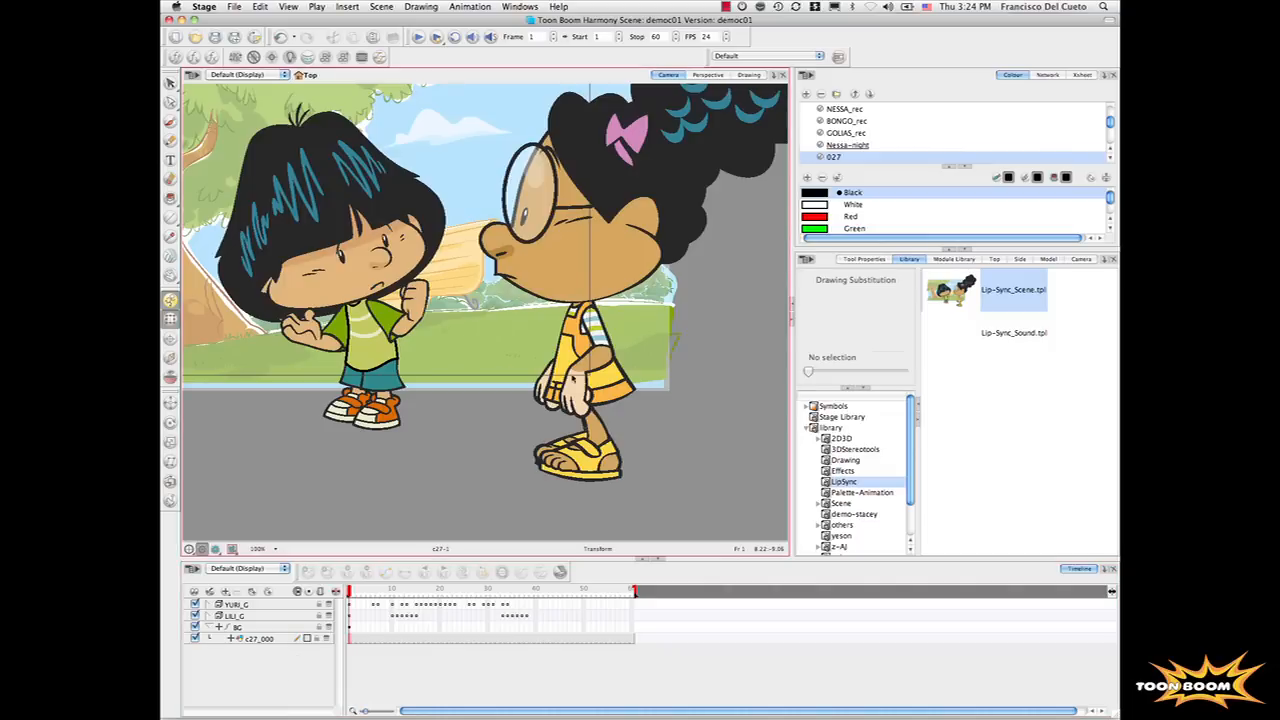
Bring Lip-Sync_Scene.tpl into the timeline and inspect the girl's foot drawing with Transform
click(584, 324)
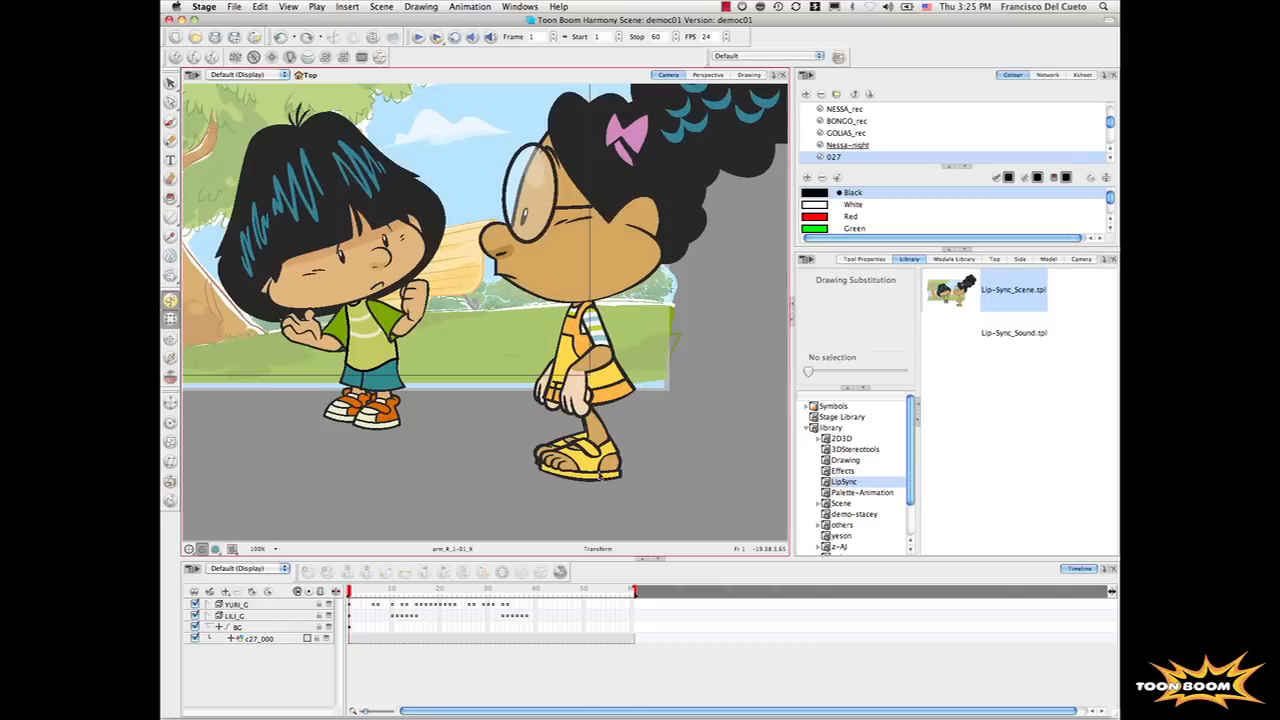
click(580, 450)
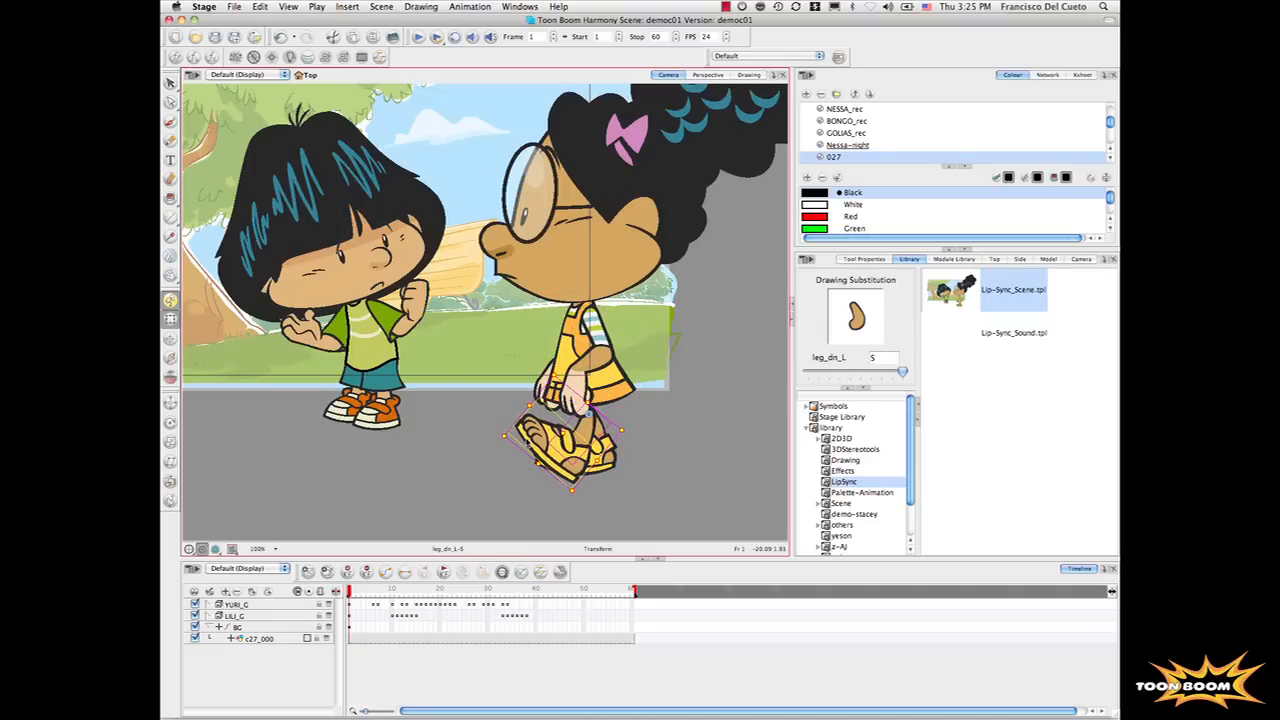
click(560, 450)
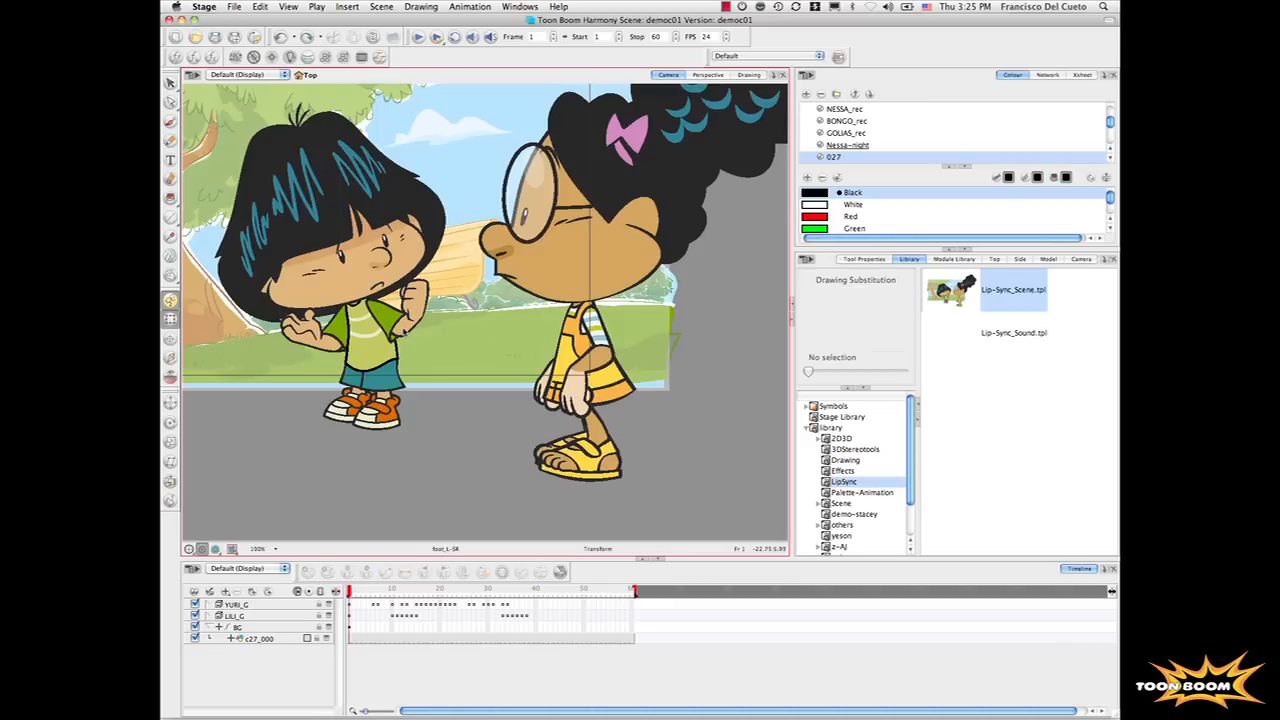
Swap the boy's chin hand for another drawing via the Drawing Substitution slider
click(396, 310)
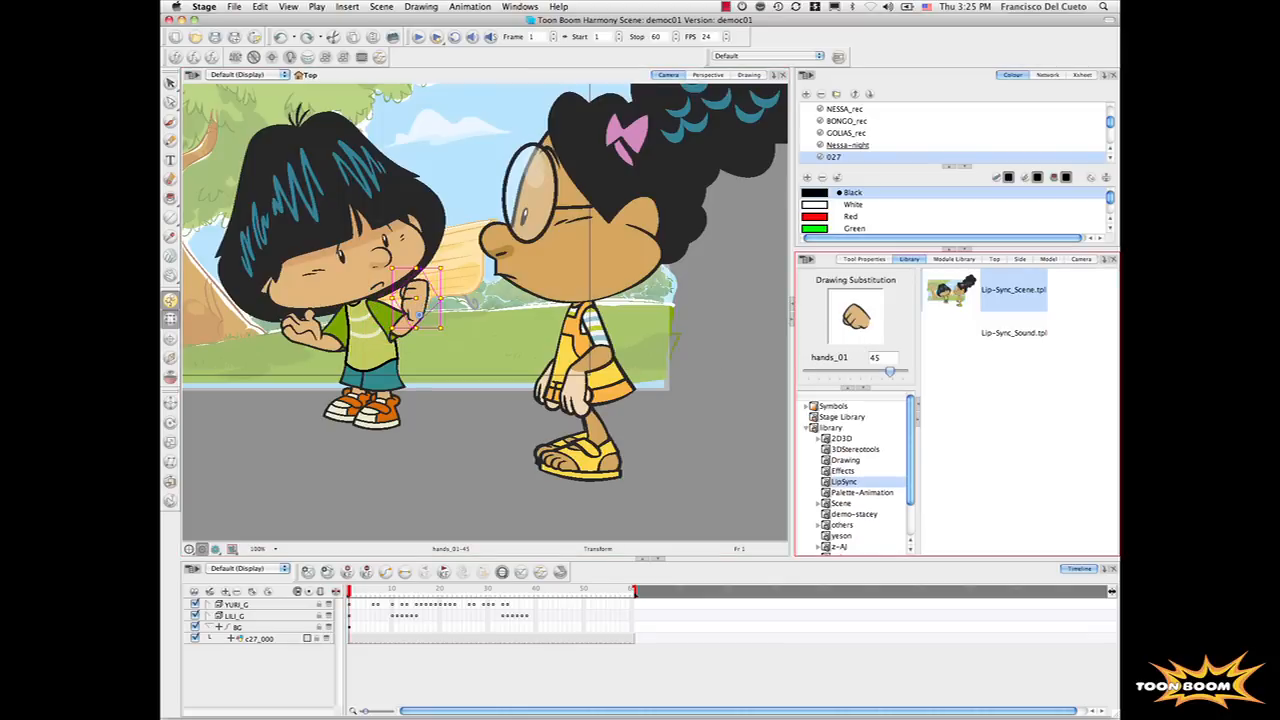
drag(888, 370, 896, 370)
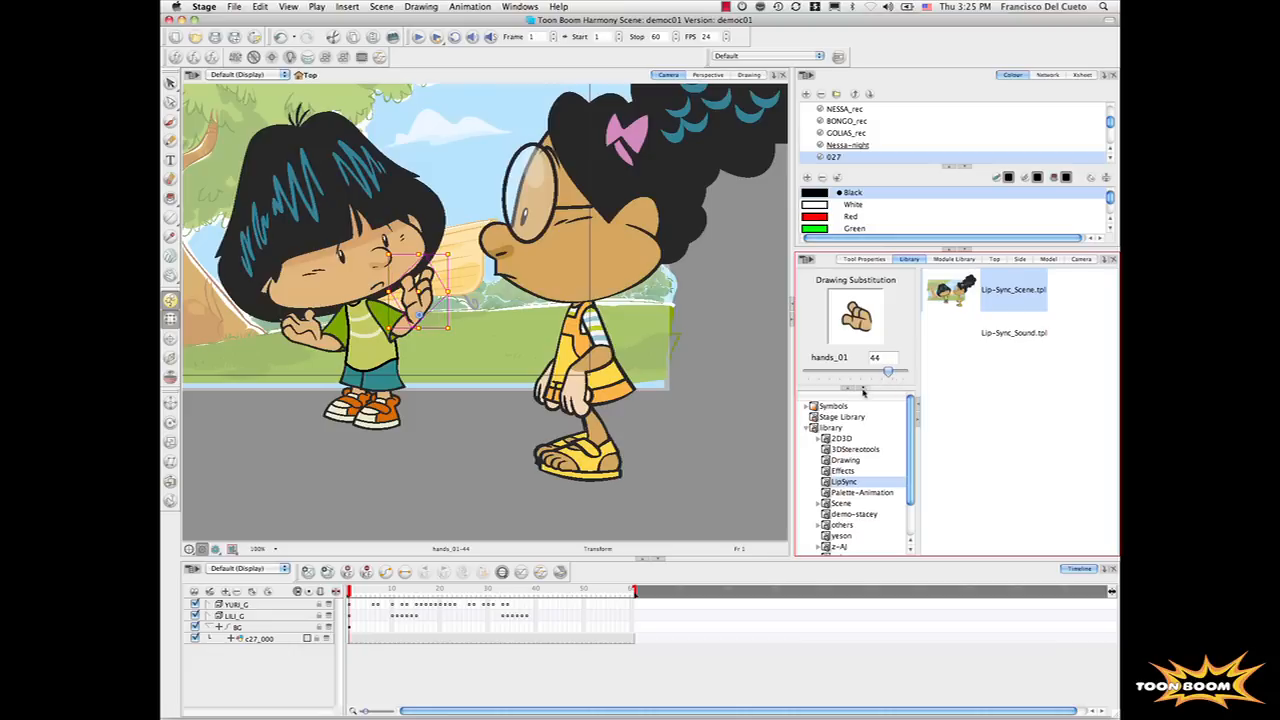
mouse_move(508, 328)
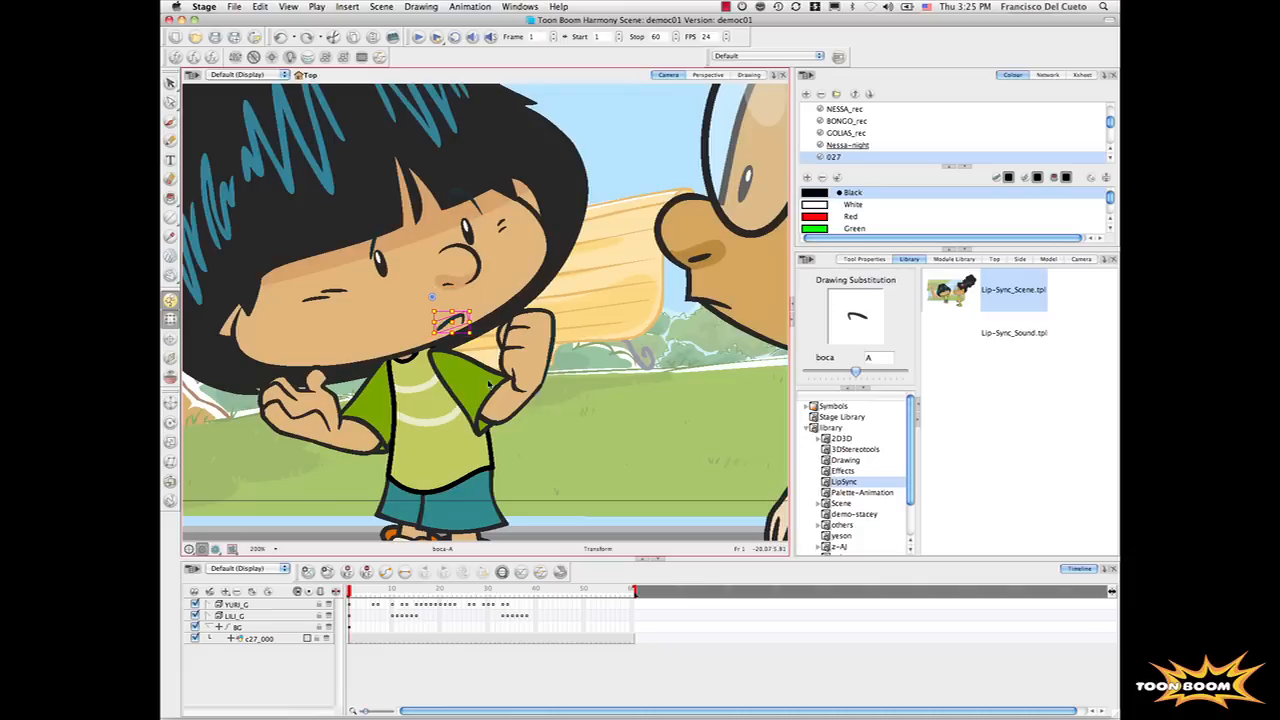
Import Lip-Sync_sound.tpl and run Auto Lip-Sync Detection on the dialogue in the Sound Element Editor
click(1012, 332)
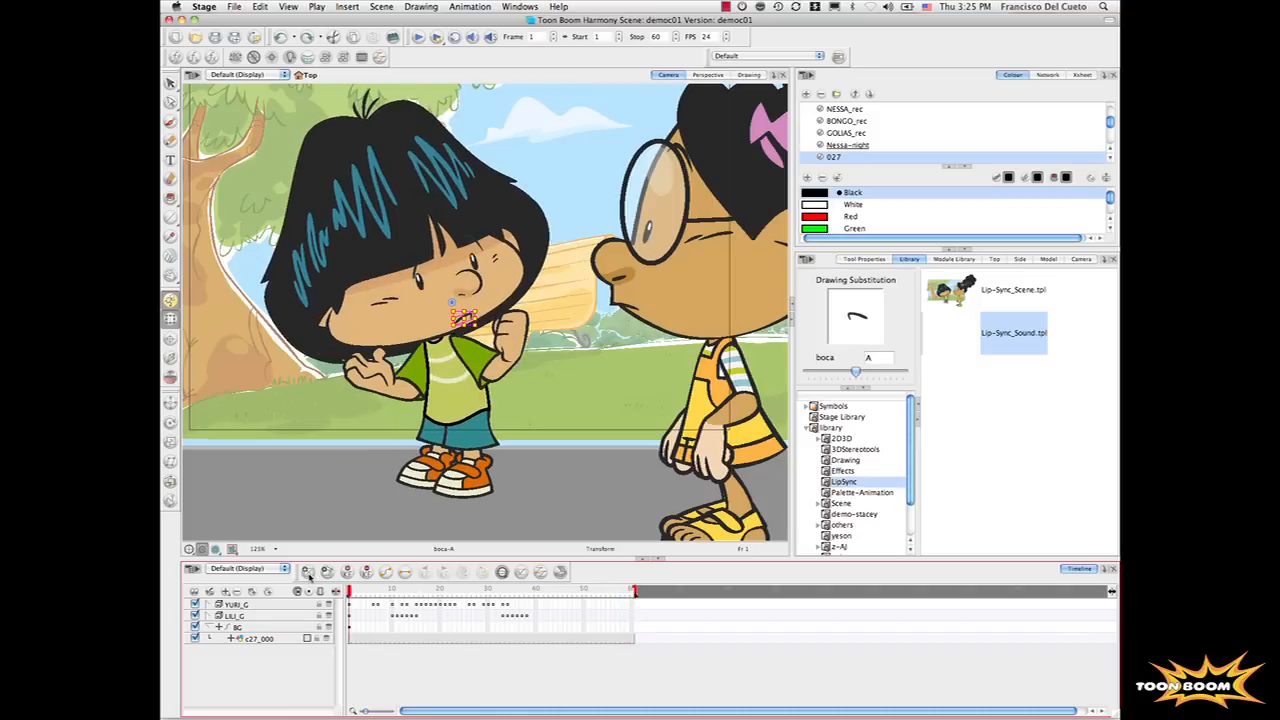
click(1012, 332)
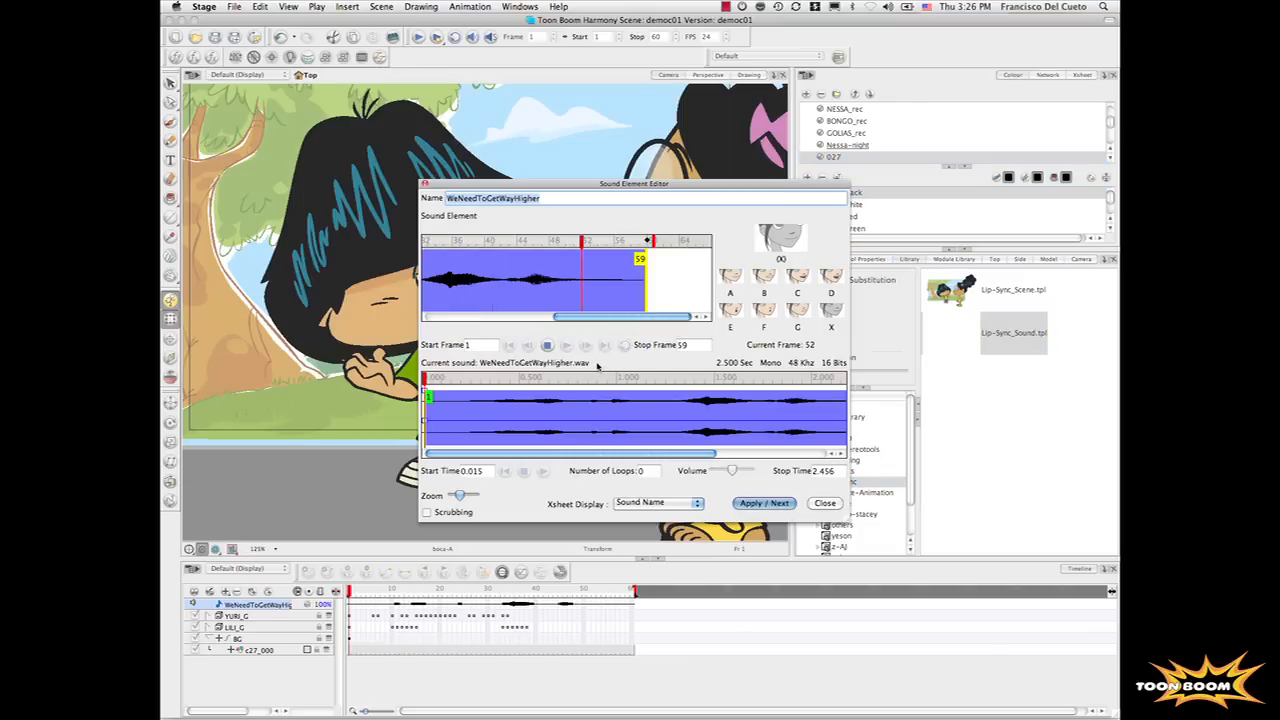
right_click(580, 276)
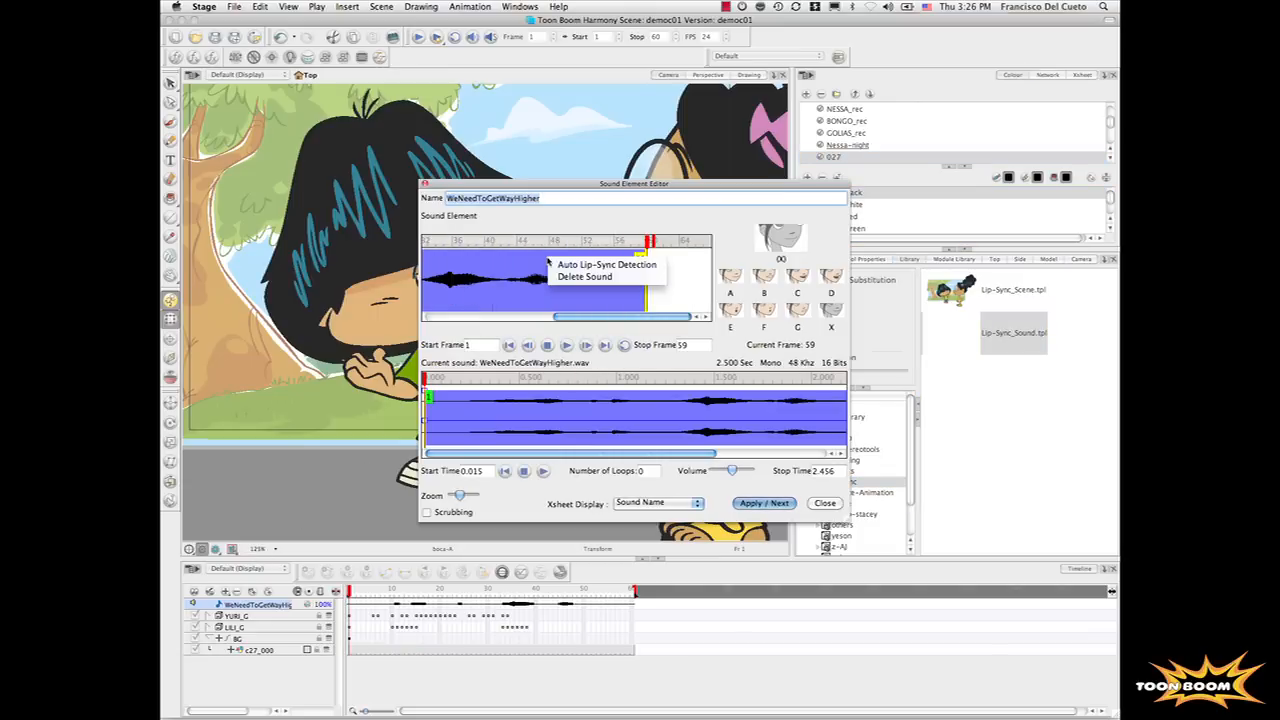
click(606, 264)
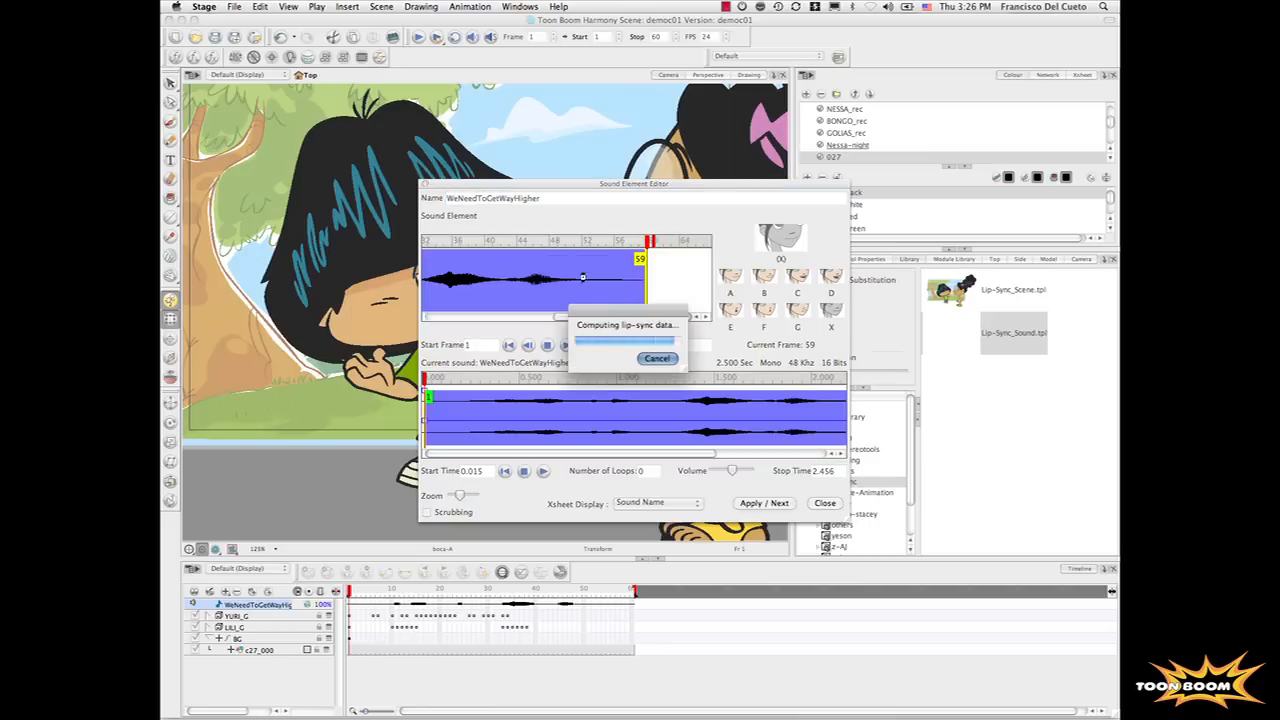
click(656, 358)
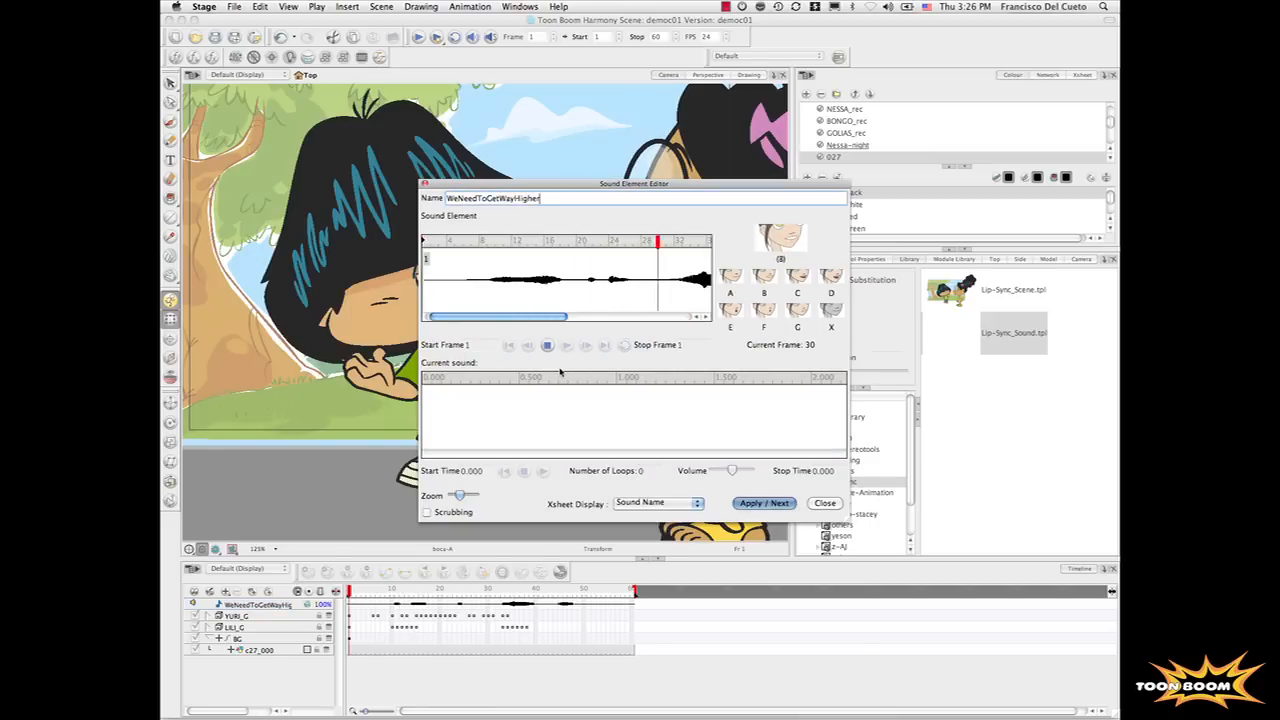
click(566, 344)
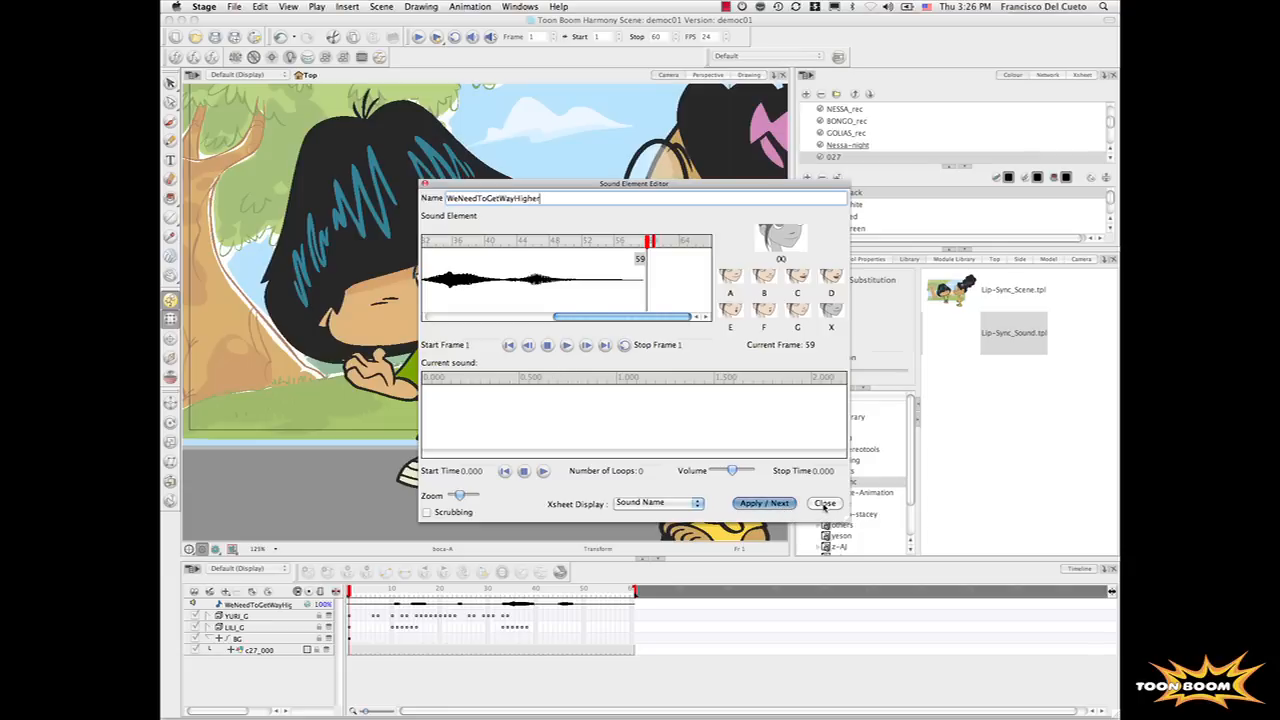
click(824, 504)
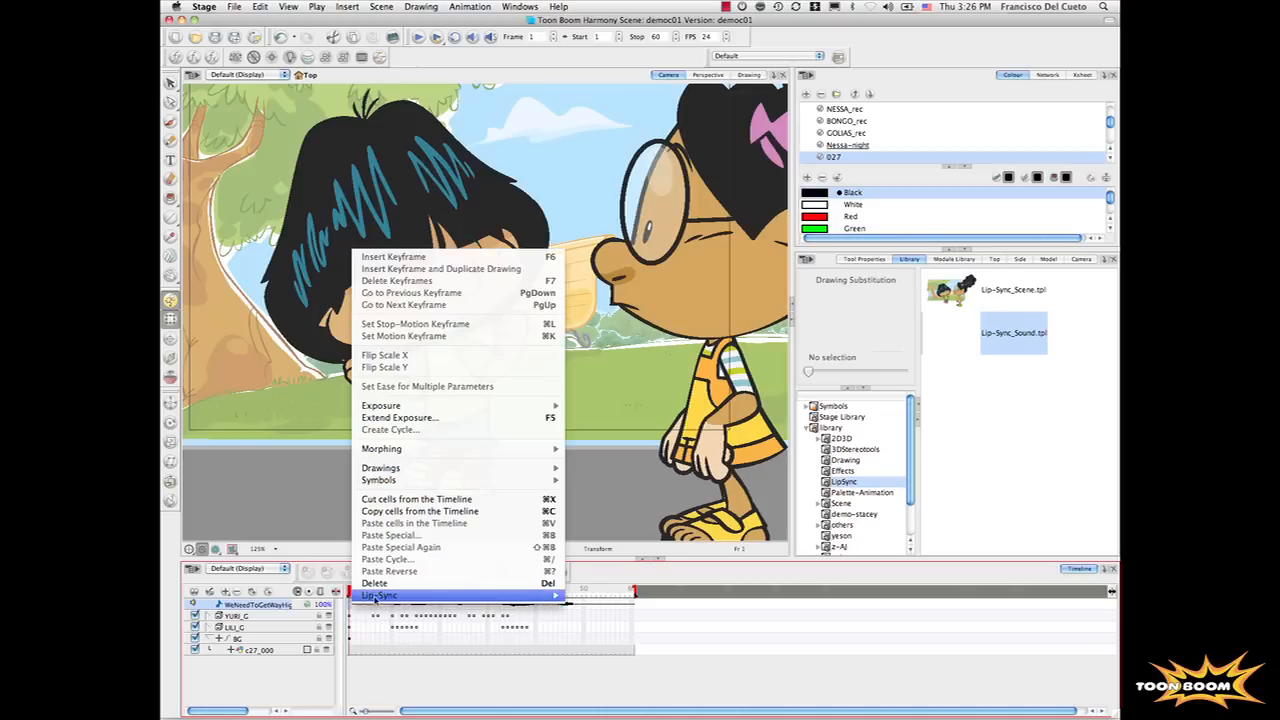
Map the sound's mouth shapes to the boy's boca layer and preview his mouth at later frames
click(378, 596)
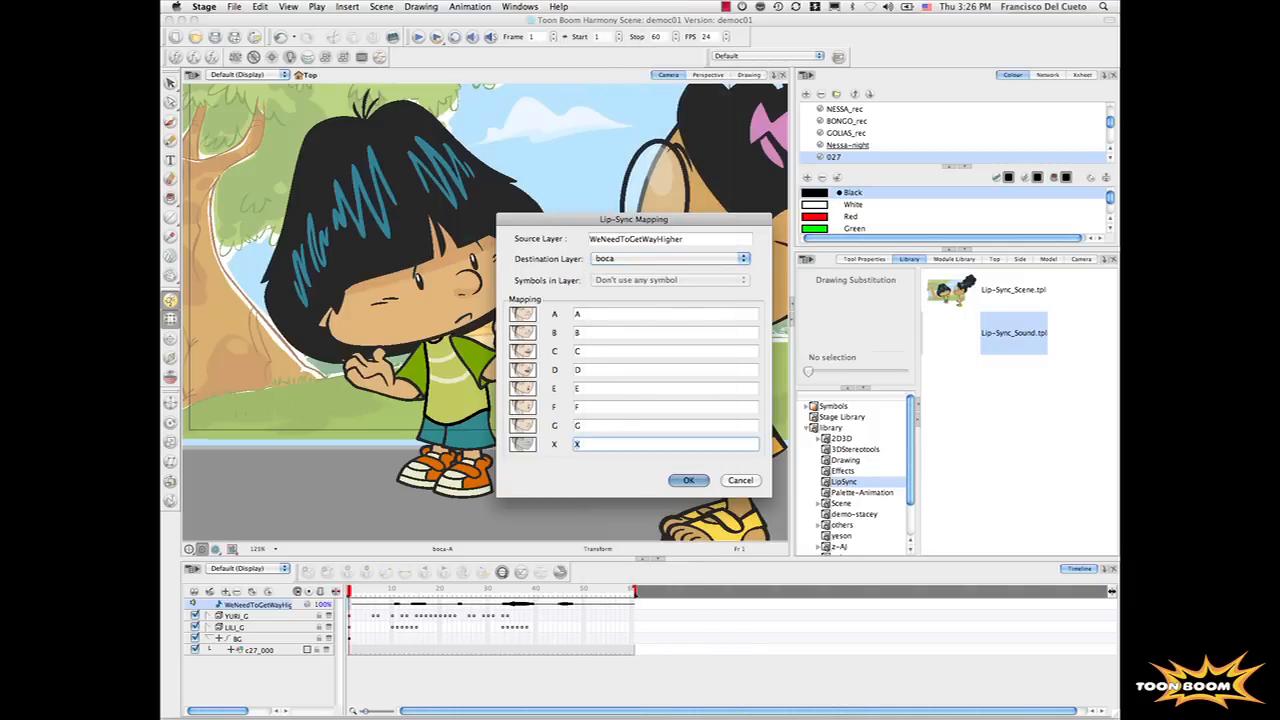
click(688, 480)
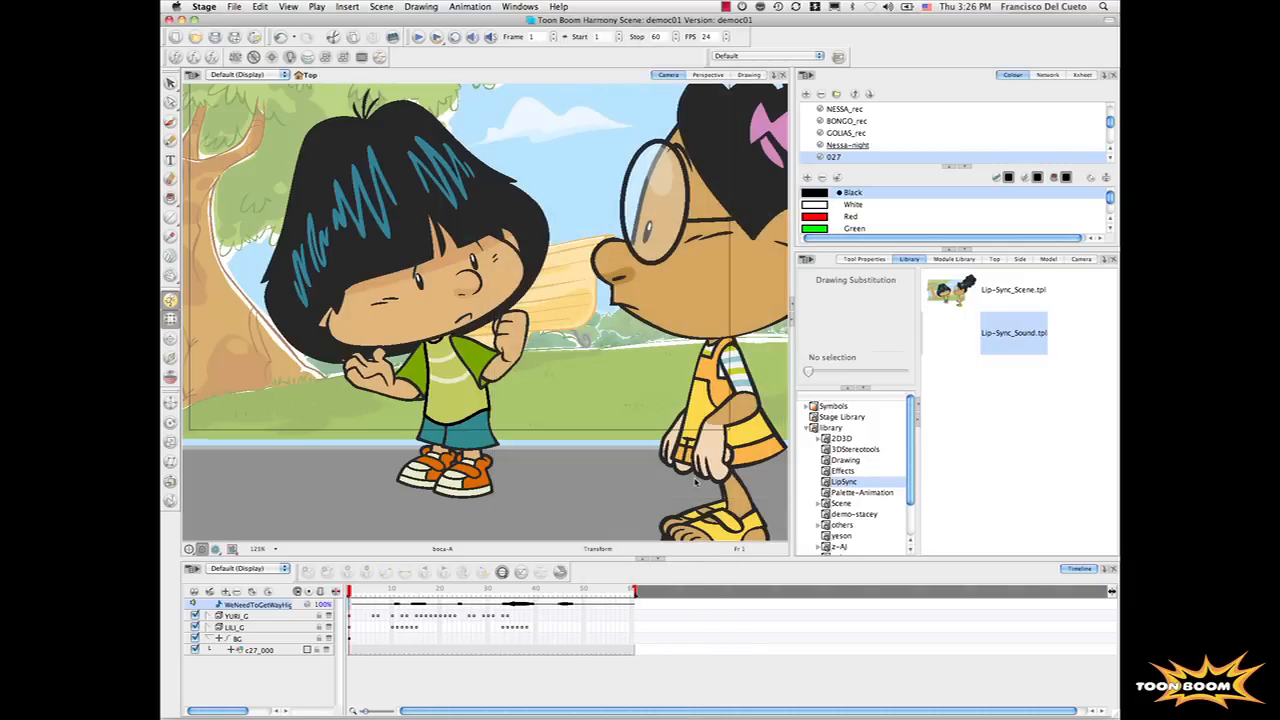
click(418, 36)
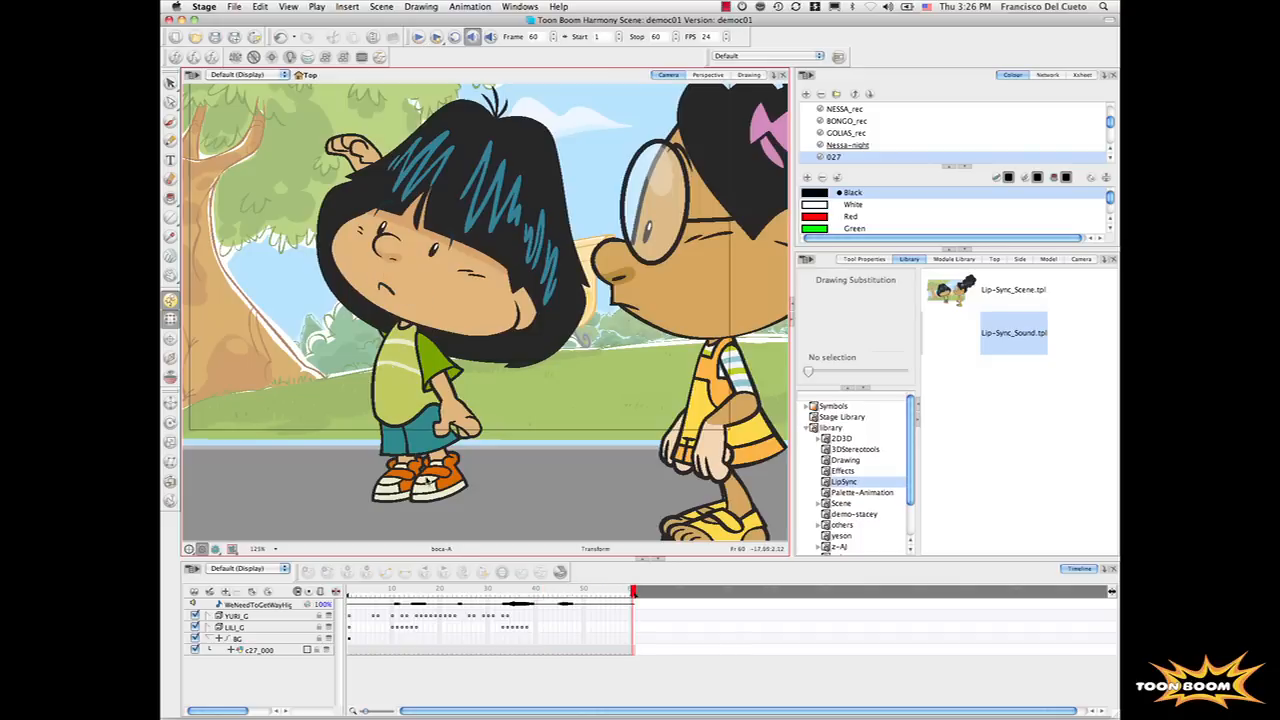
click(508, 590)
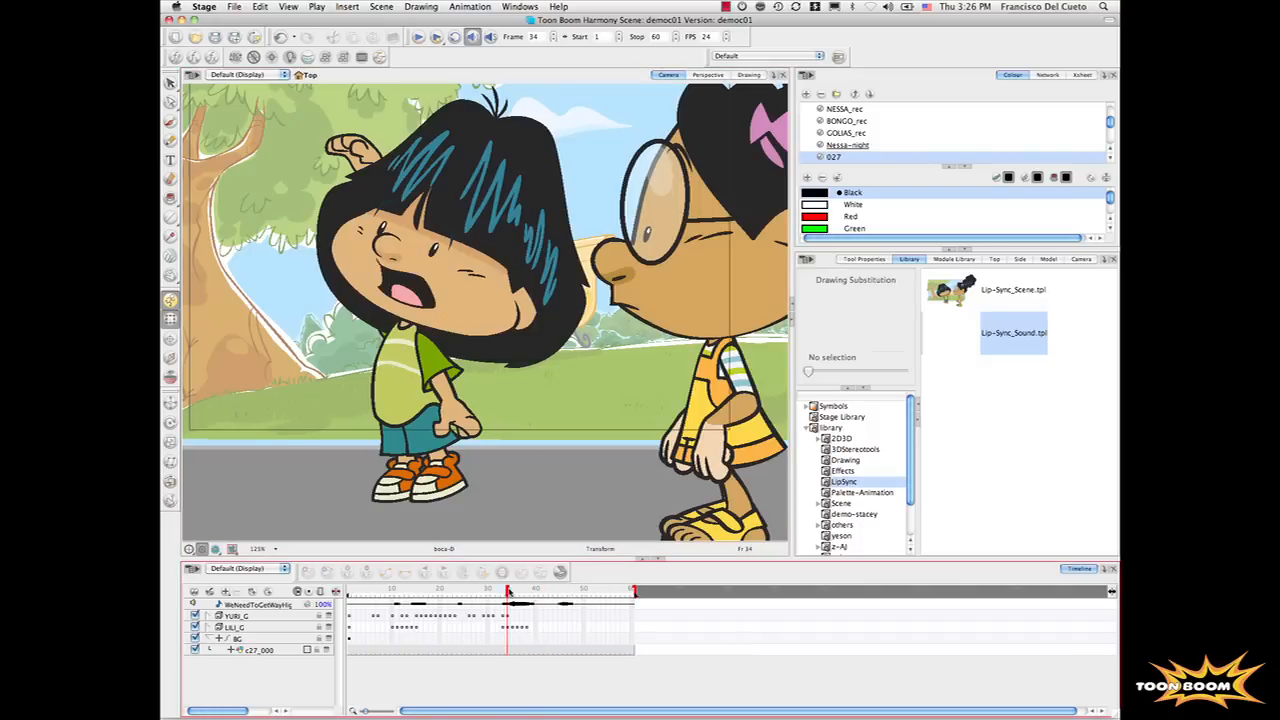
click(410, 290)
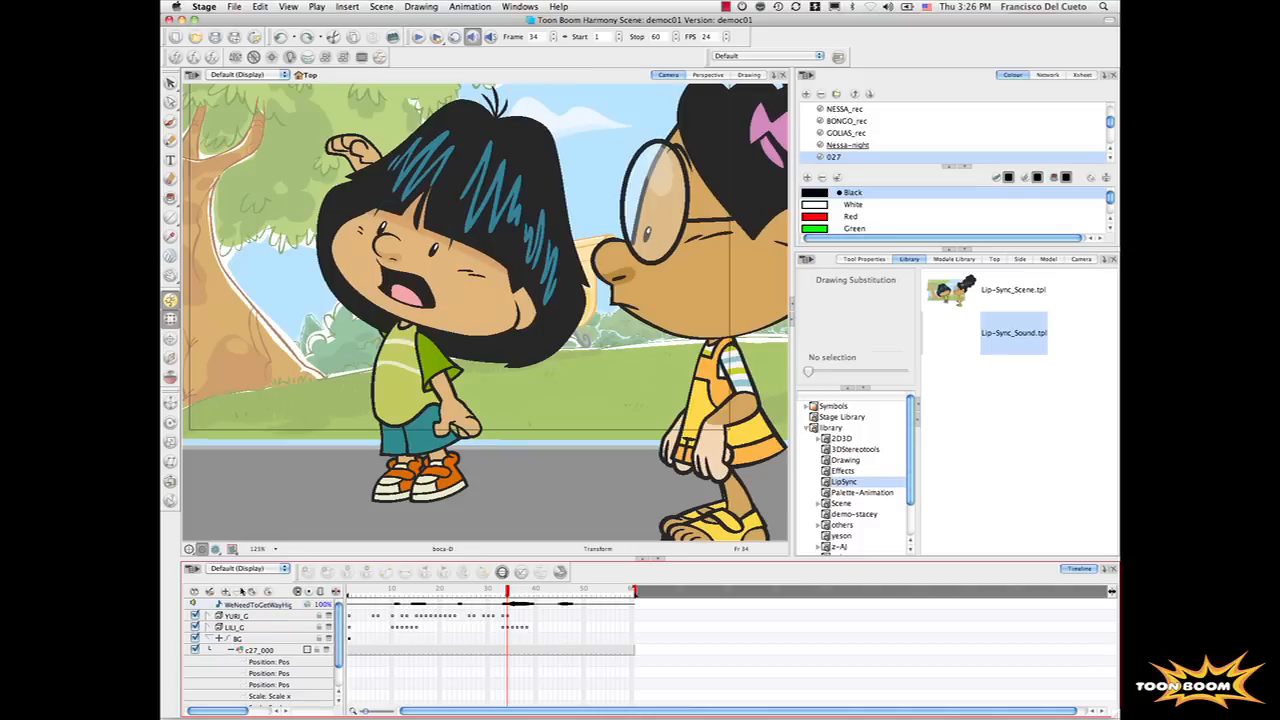
Select the whole two-character scene's contents for deletion
click(210, 650)
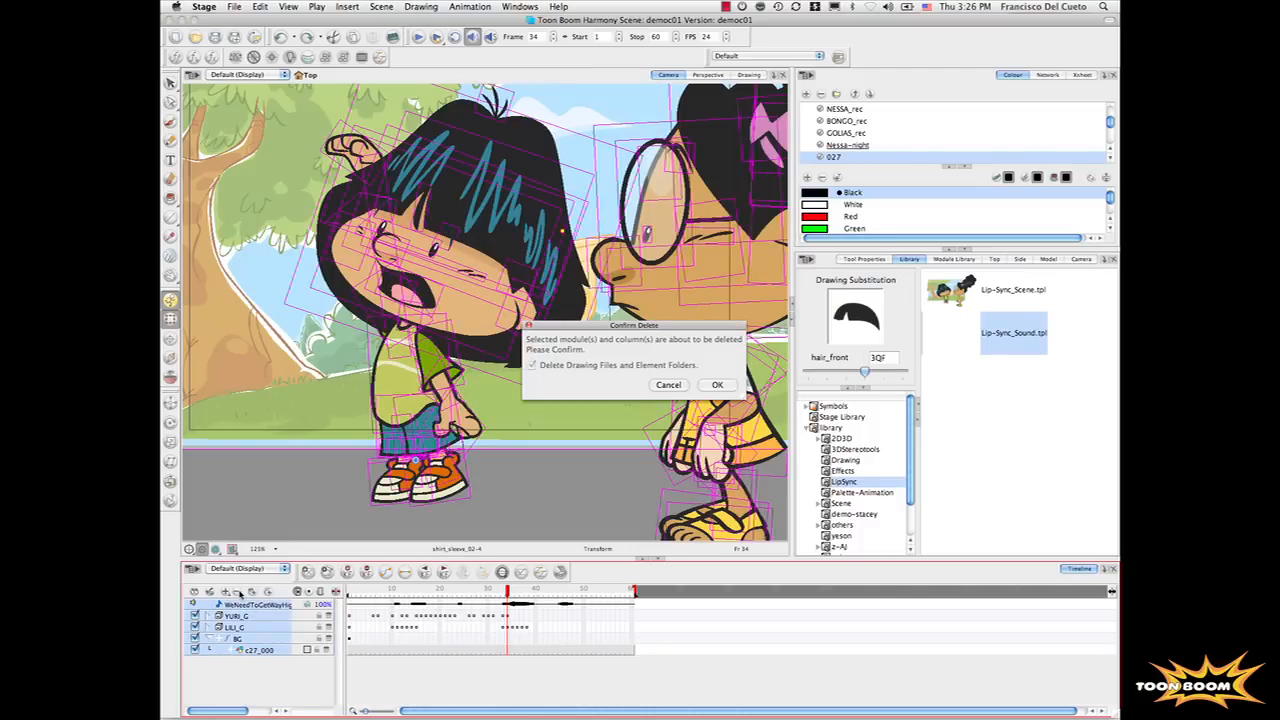
Delete the old scene, stretch it to 74 frames and load 2-Golias_Animation.tpl from the Scene folder
click(716, 384)
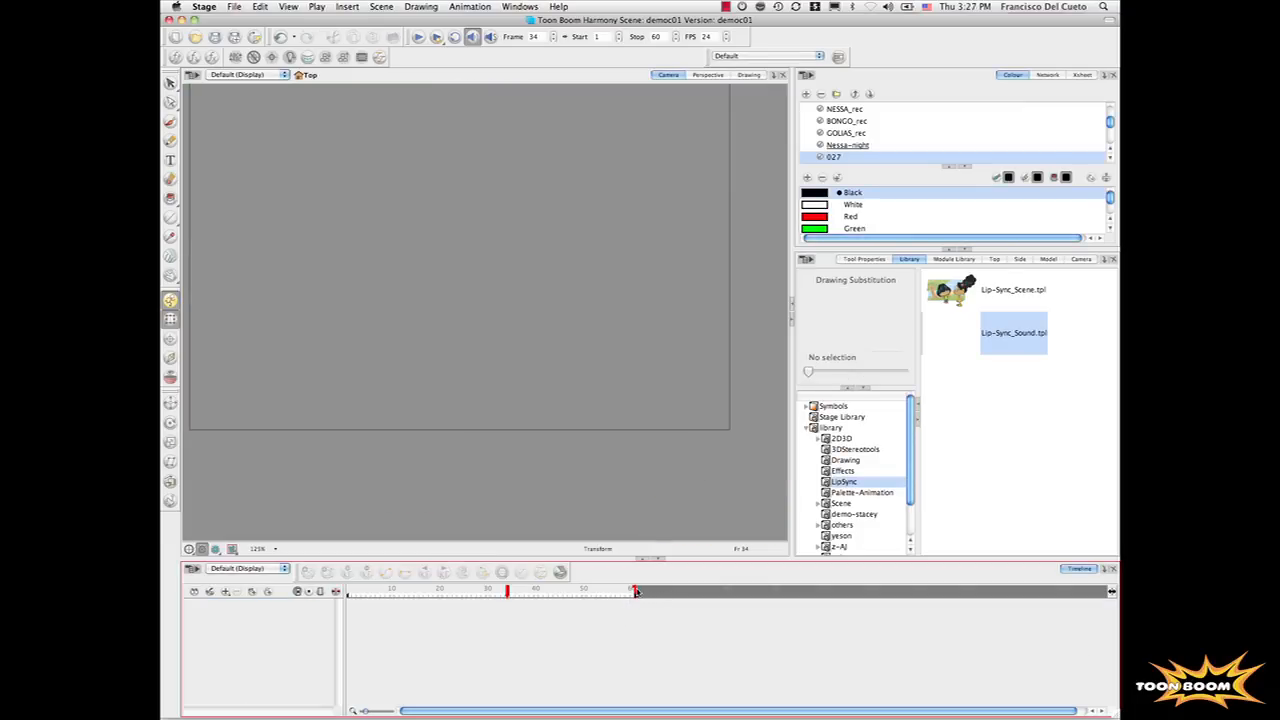
drag(636, 590, 700, 596)
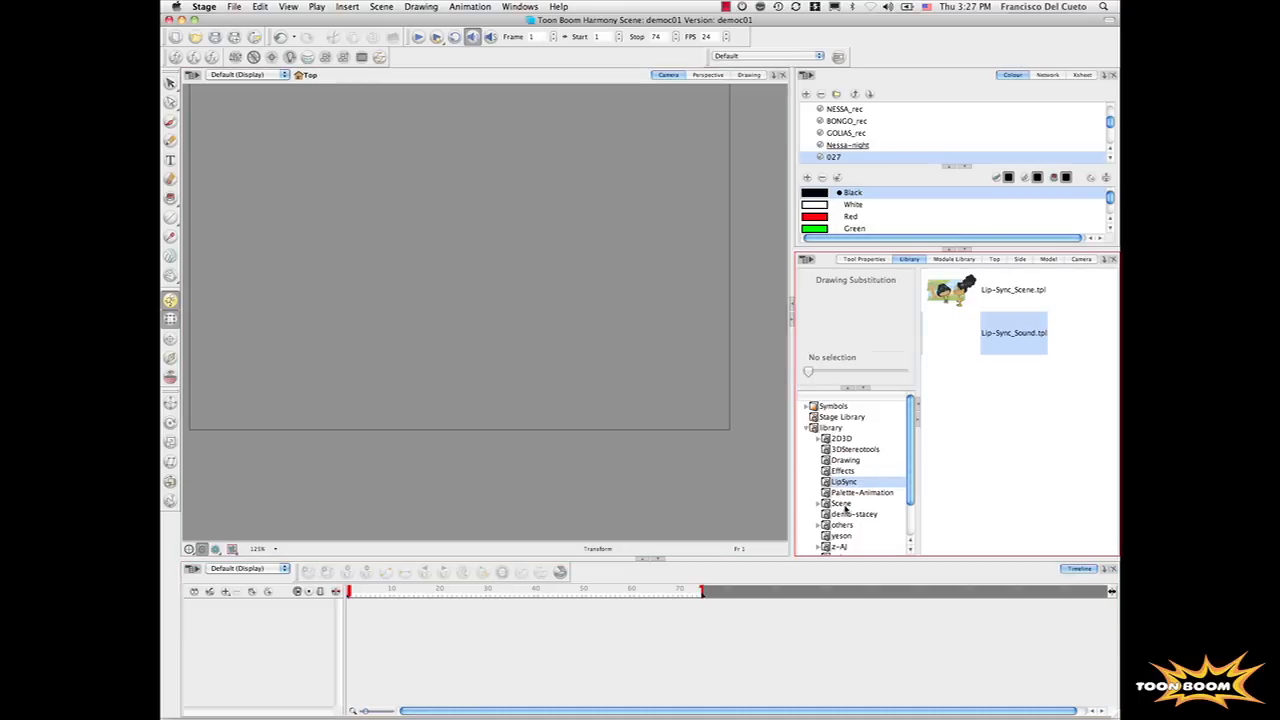
click(838, 504)
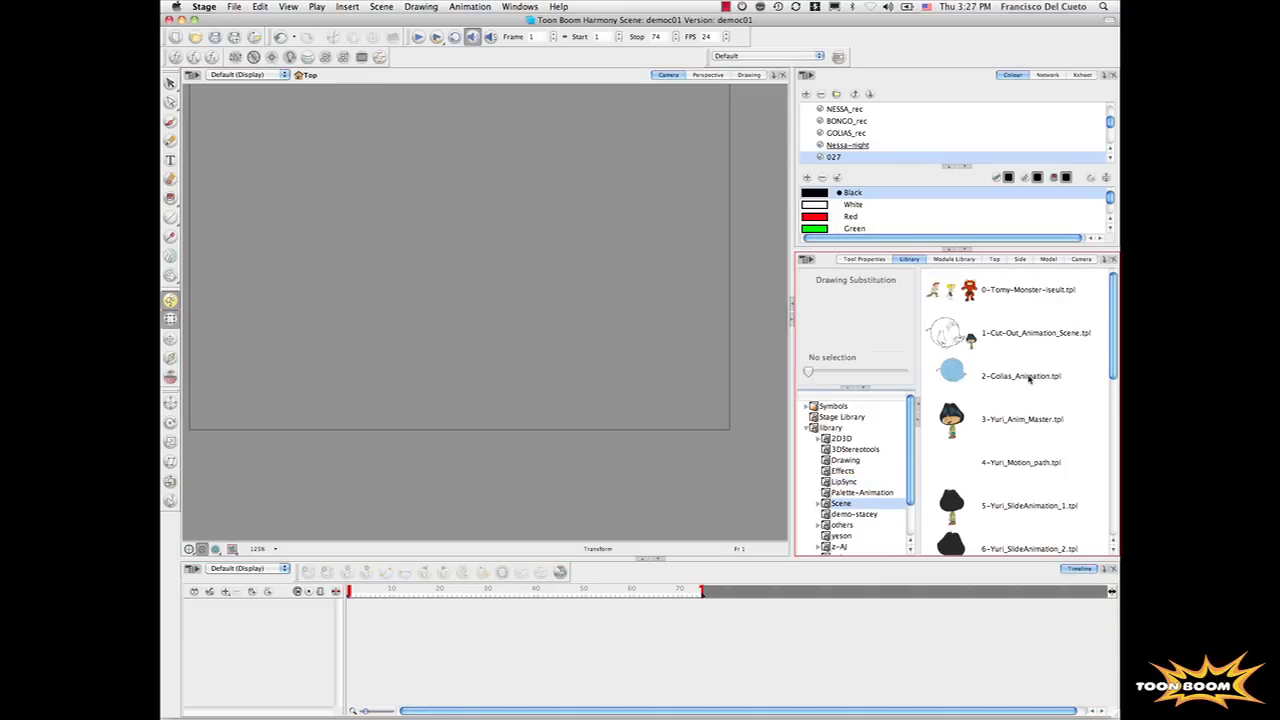
click(1020, 376)
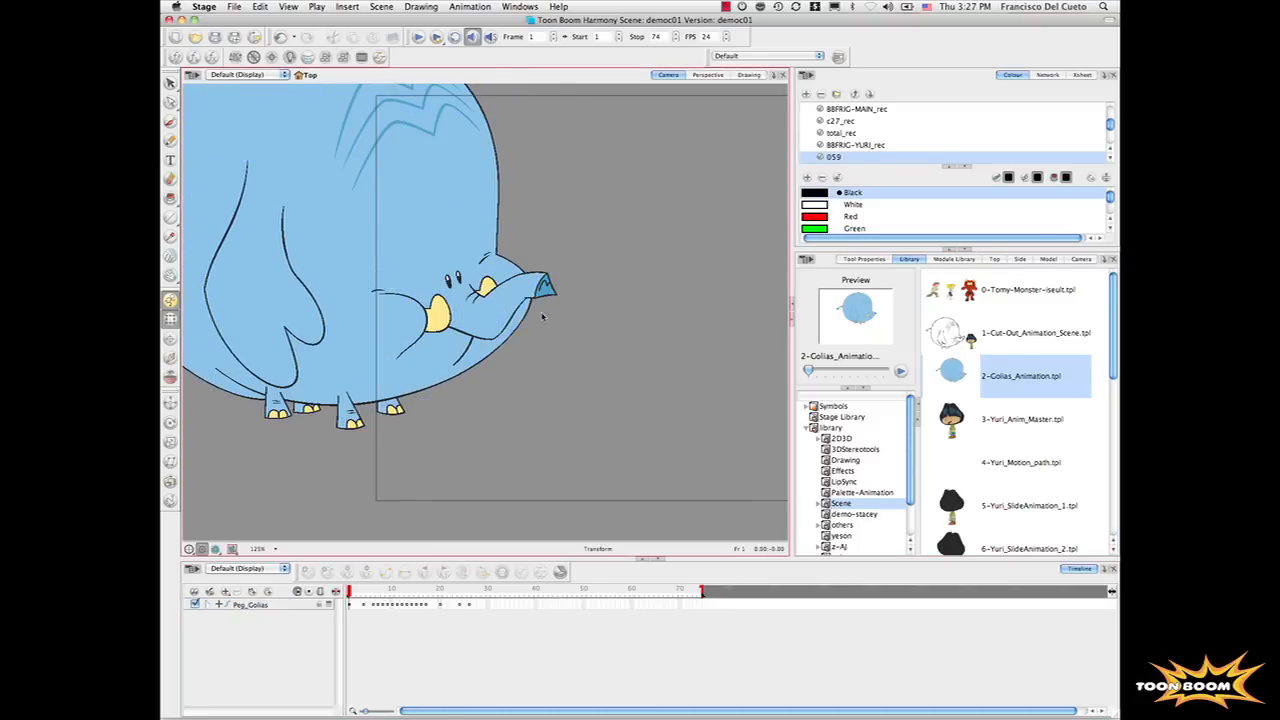
Place 3-Yuri_Arm_Master.tpl so the girl stands in front of the elephant's trunk
click(544, 296)
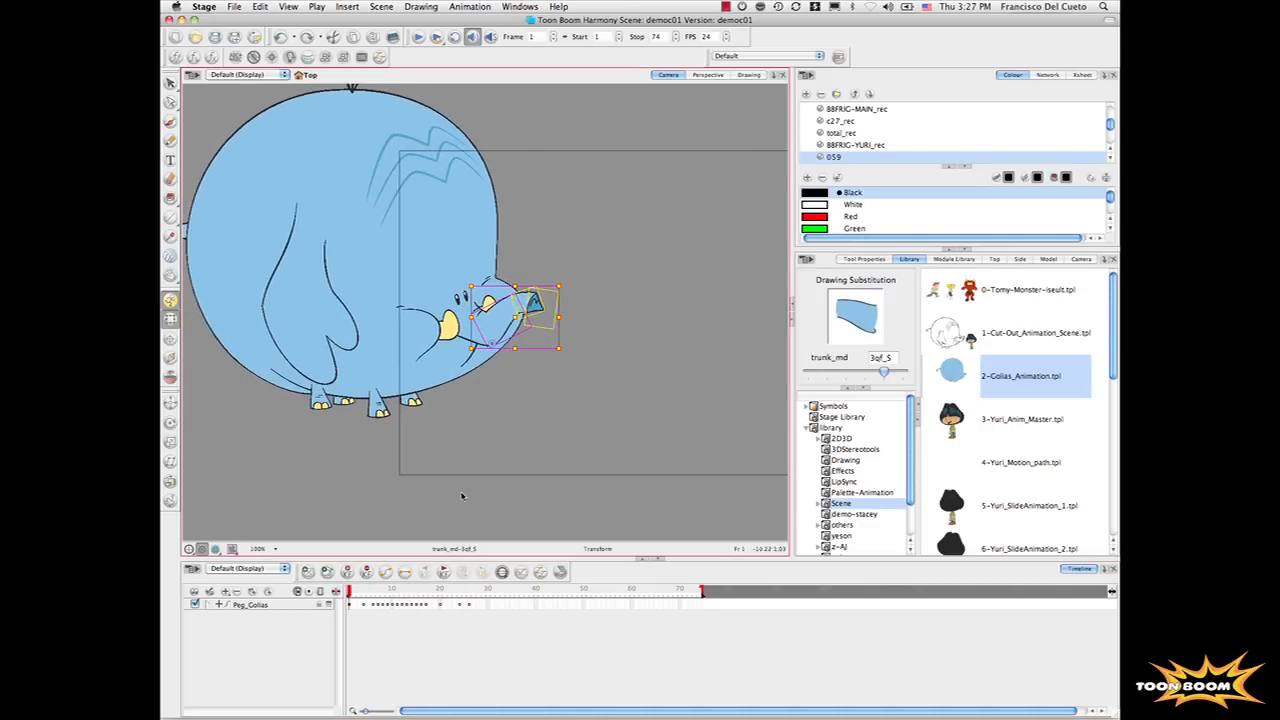
click(1020, 418)
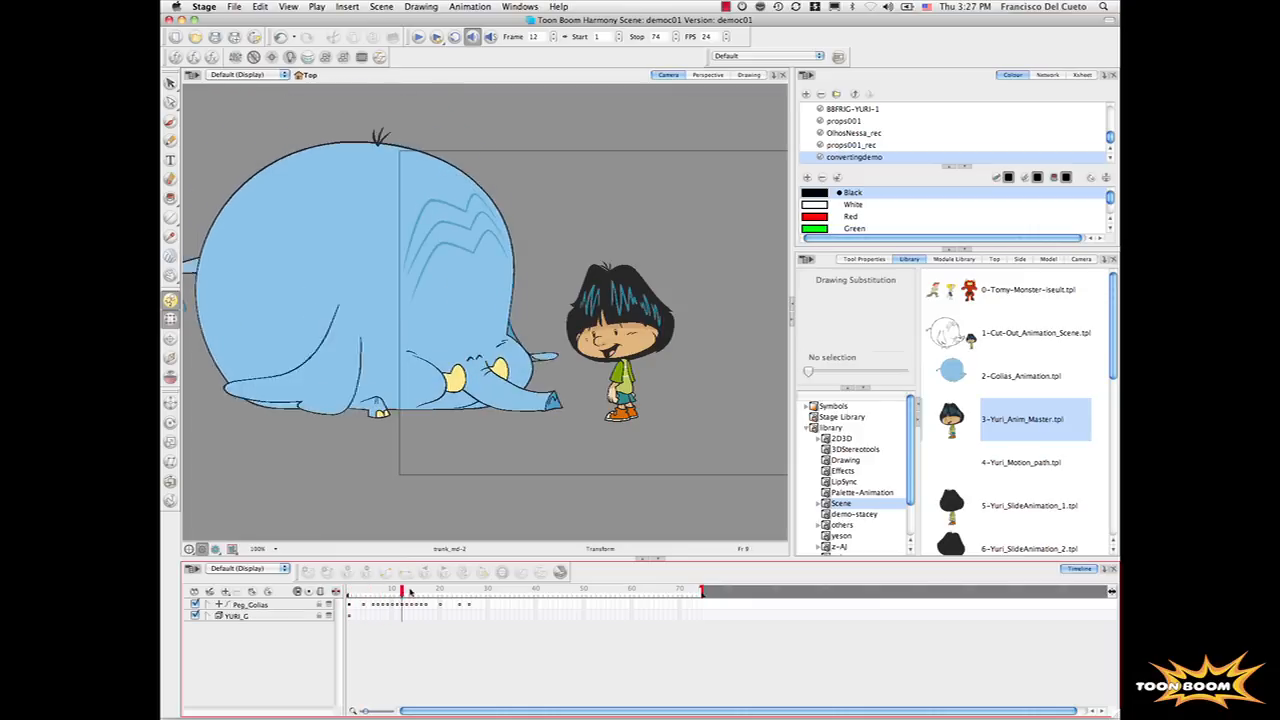
Apply 4-Yuri_Motion_path.tpl at frame 1 and scrub to the scene end and back to check the arc
click(700, 592)
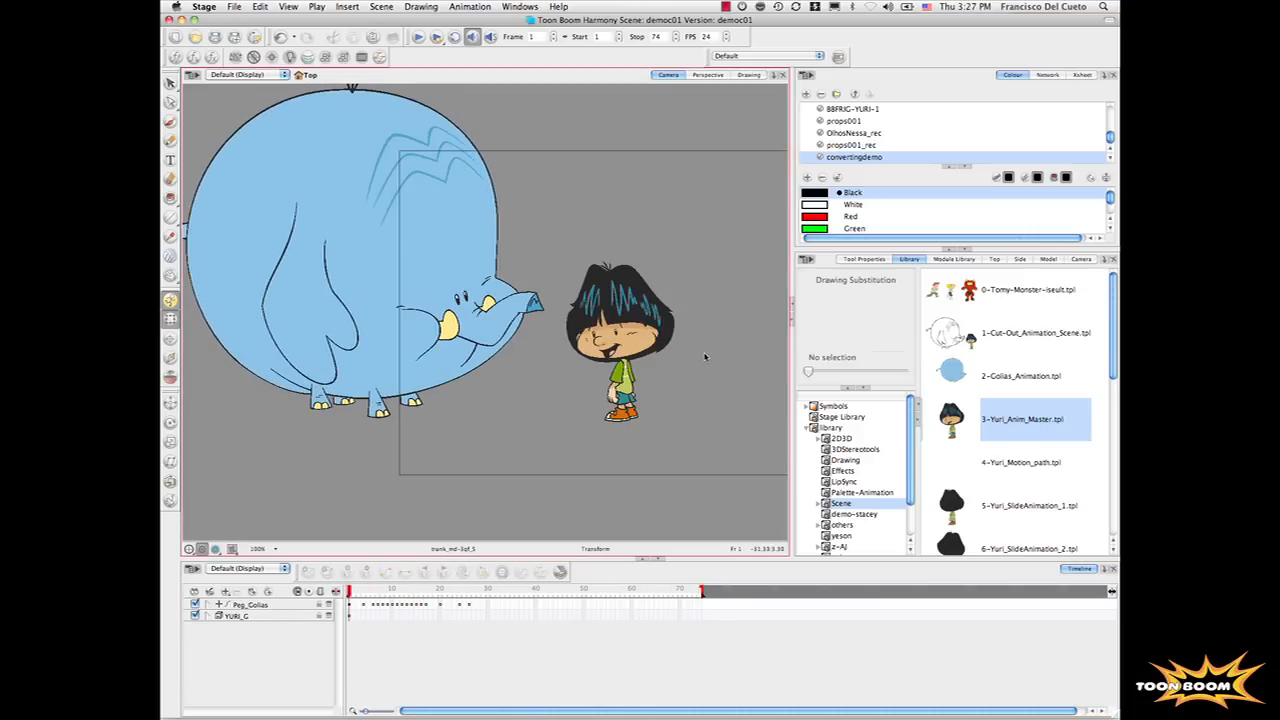
click(1020, 462)
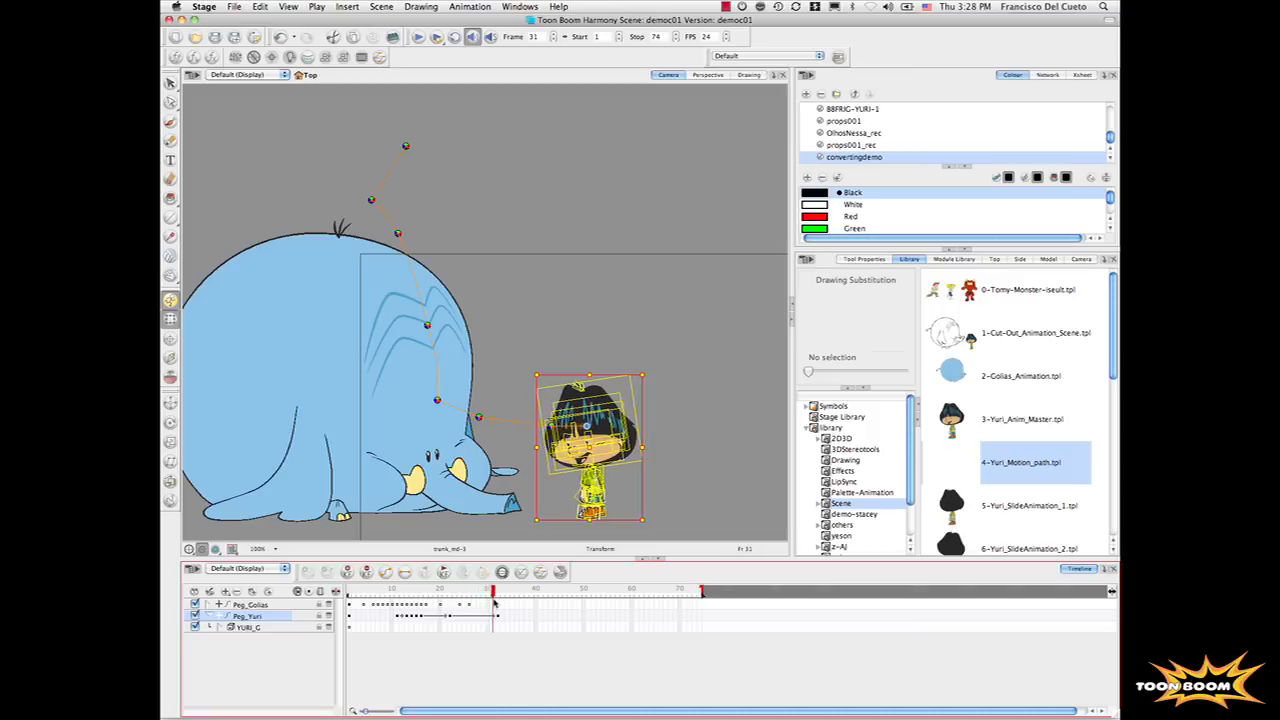
click(696, 592)
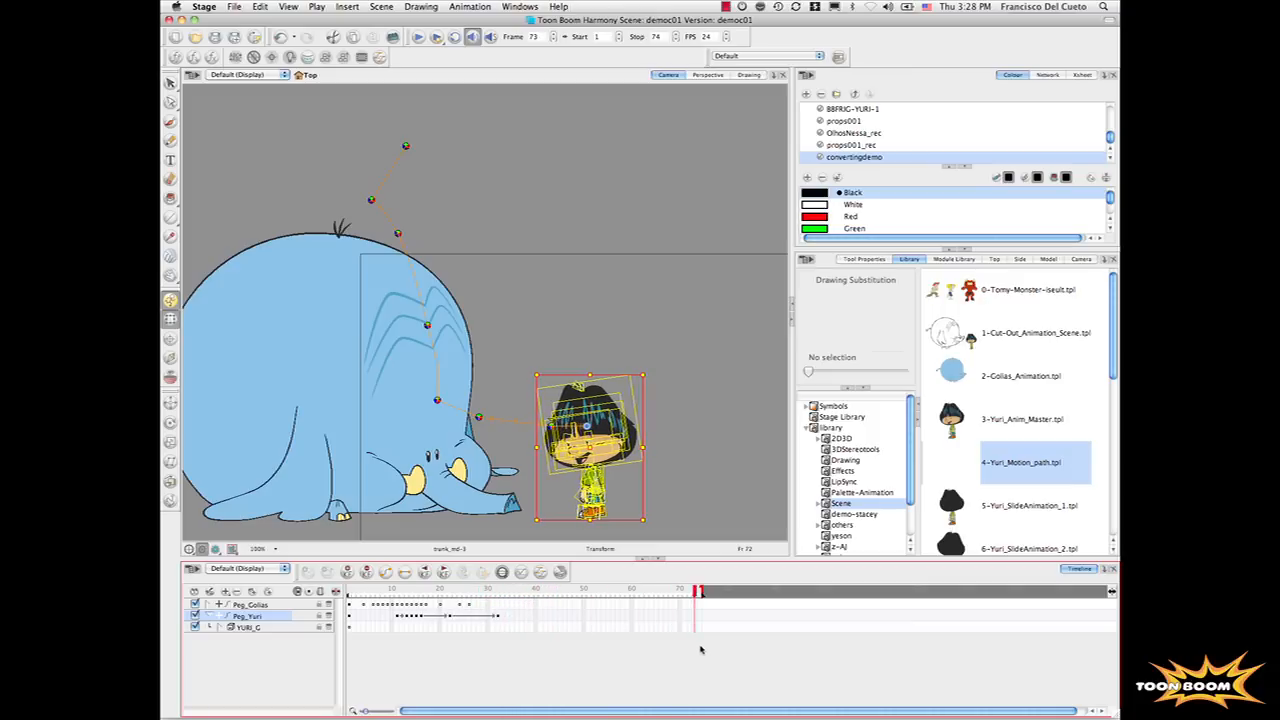
click(372, 590)
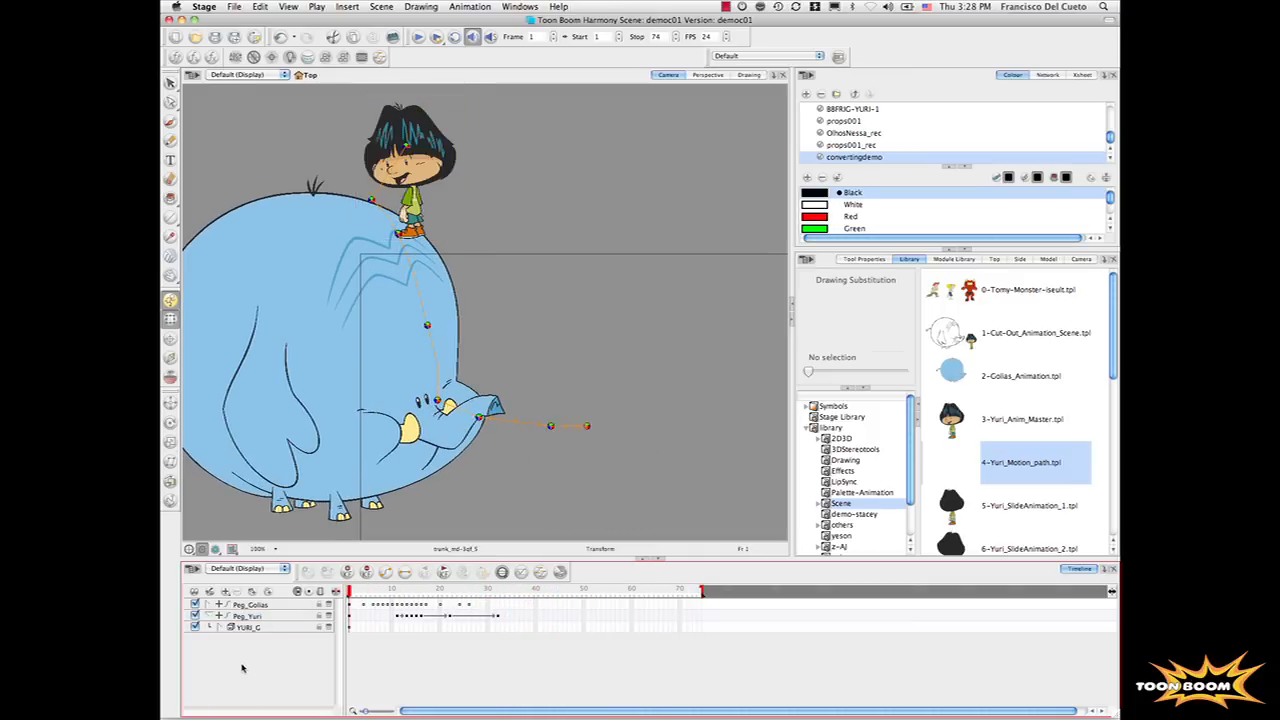
click(1020, 504)
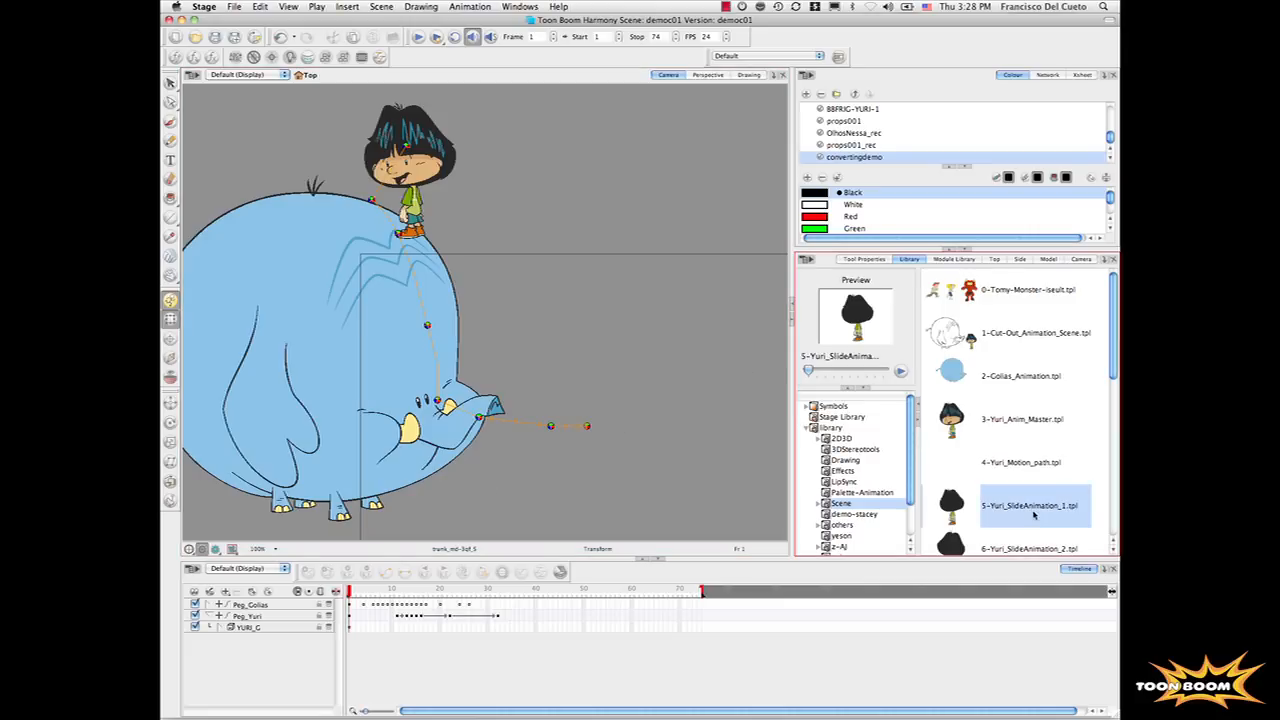
Preview the Yuri_SideAnimation_2 and _3 templates in the Library
click(900, 370)
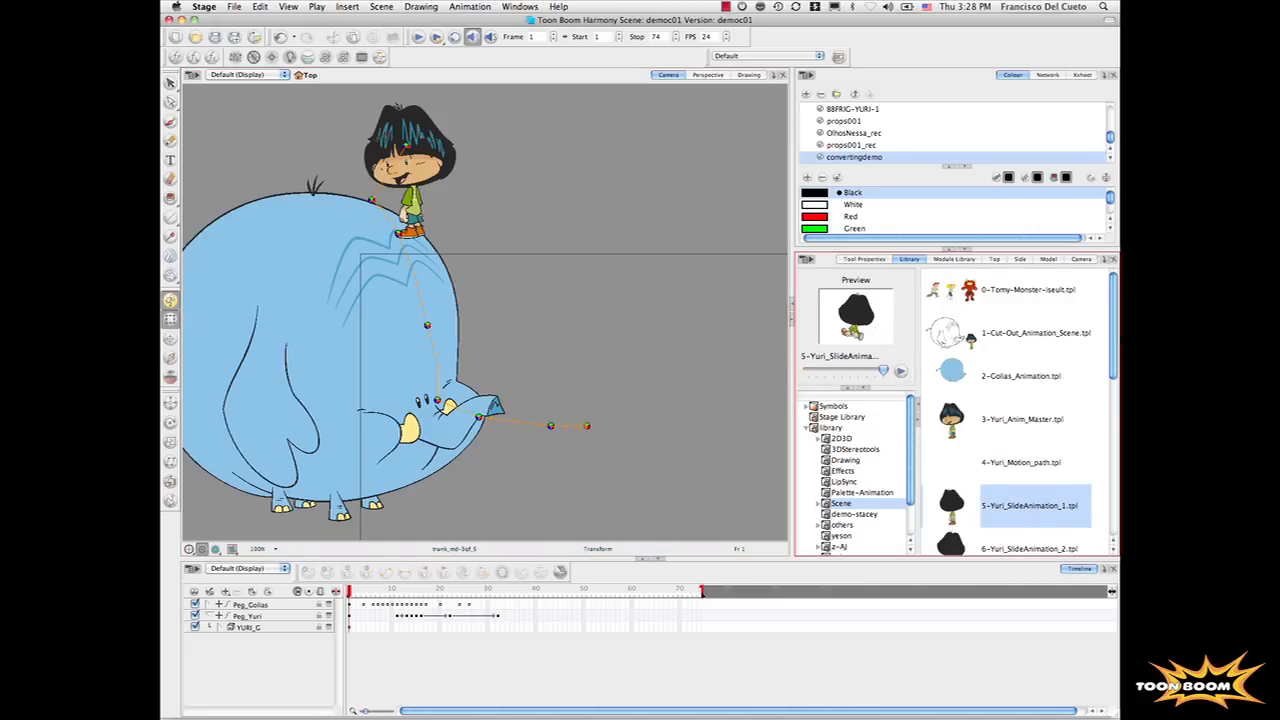
scroll(down, 3)
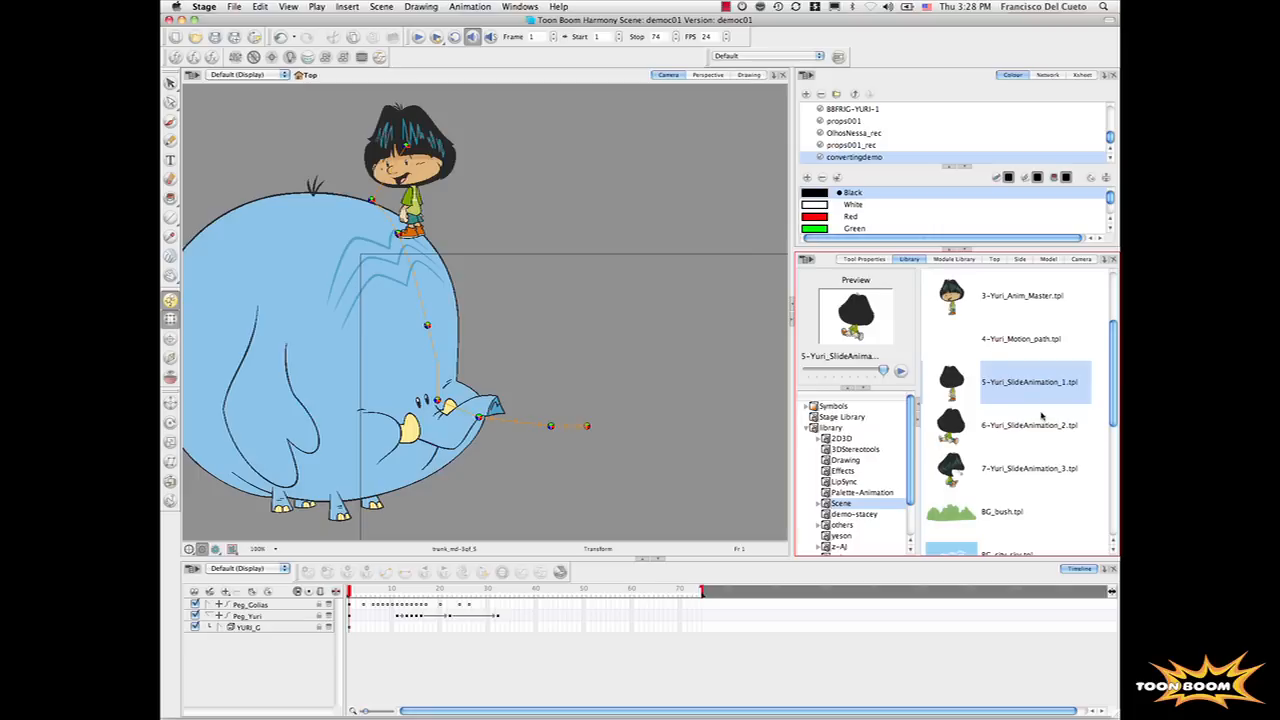
click(1030, 424)
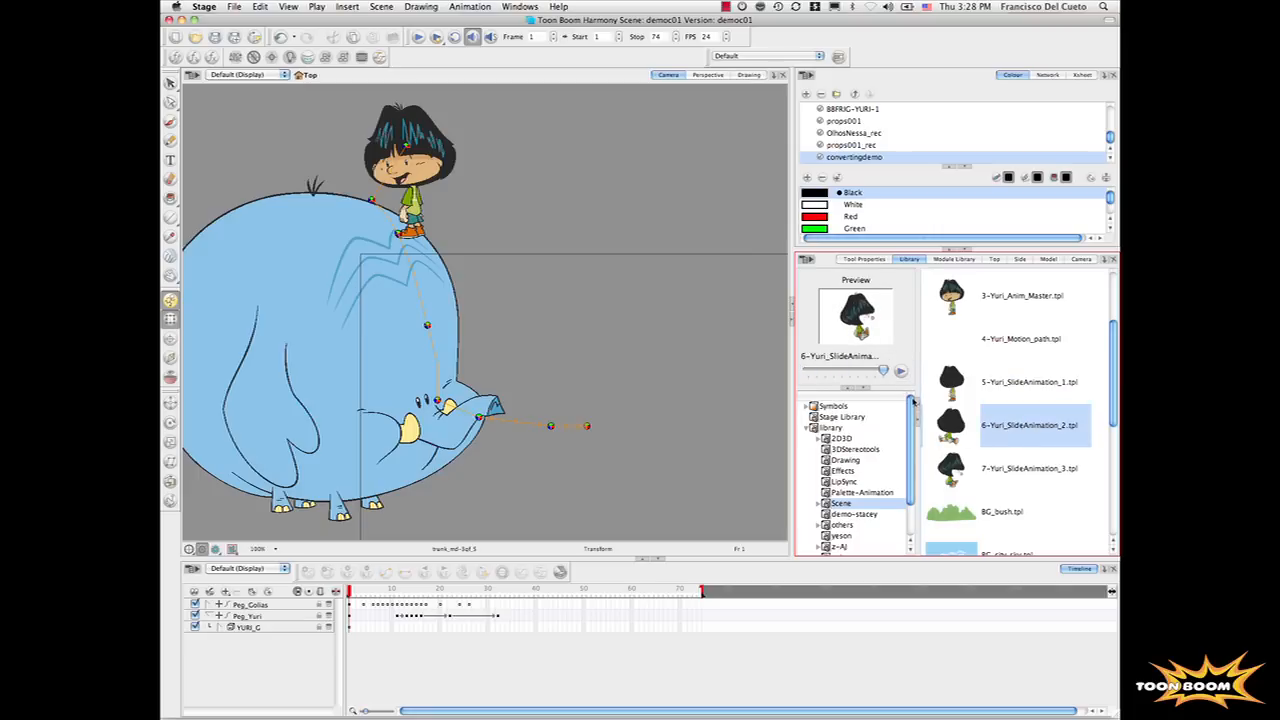
click(1030, 468)
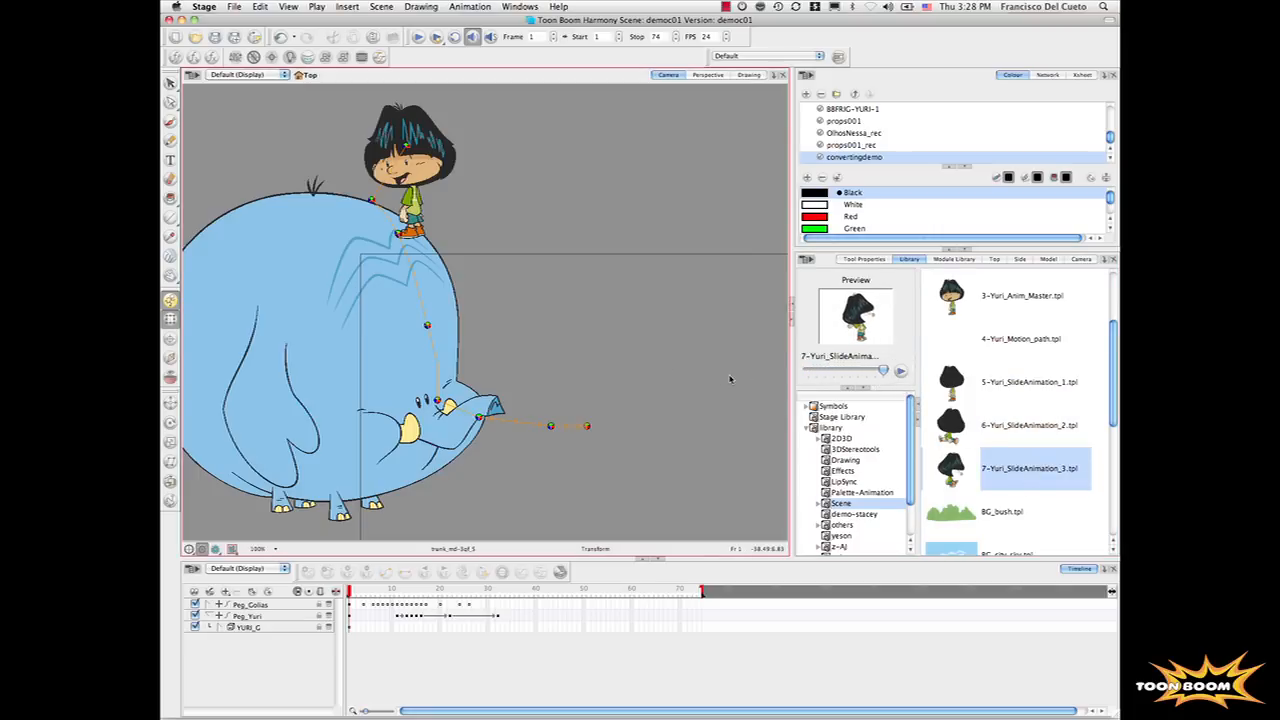
Add Yuri_SideAnimation_1, _2 and _3 to Yuri's timeline in sequence and return to frame 1
click(1036, 380)
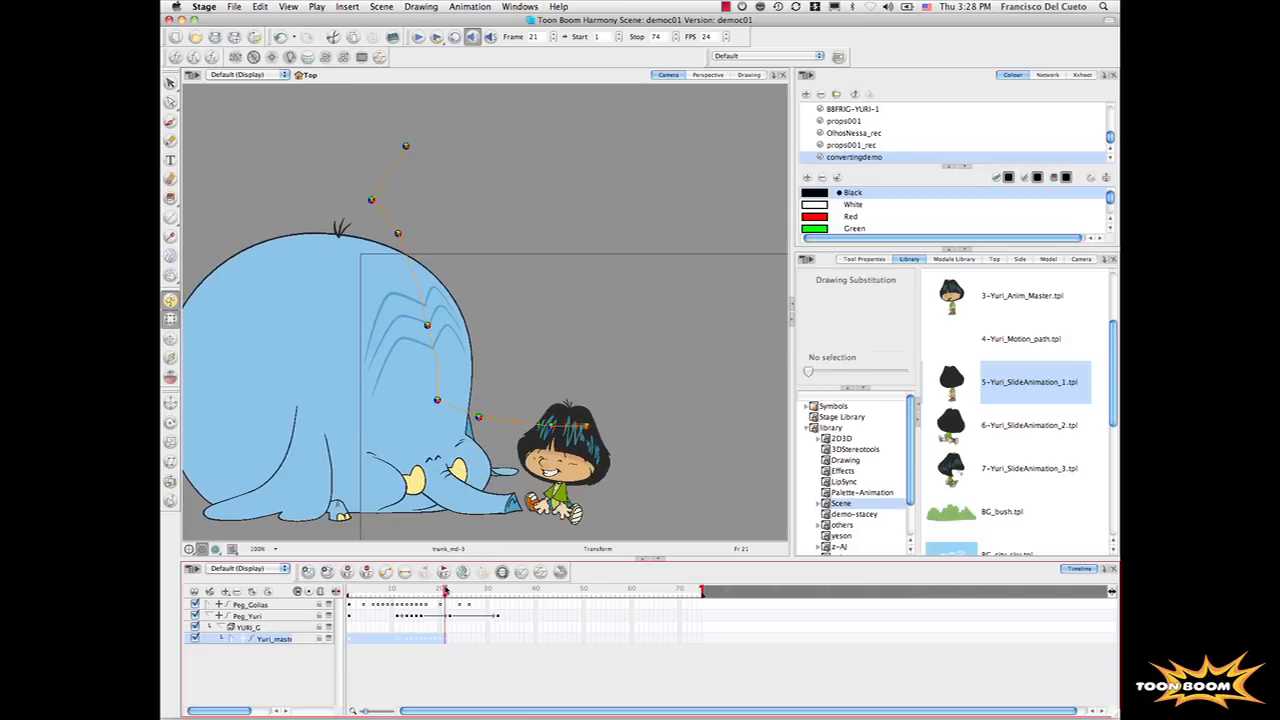
click(1030, 424)
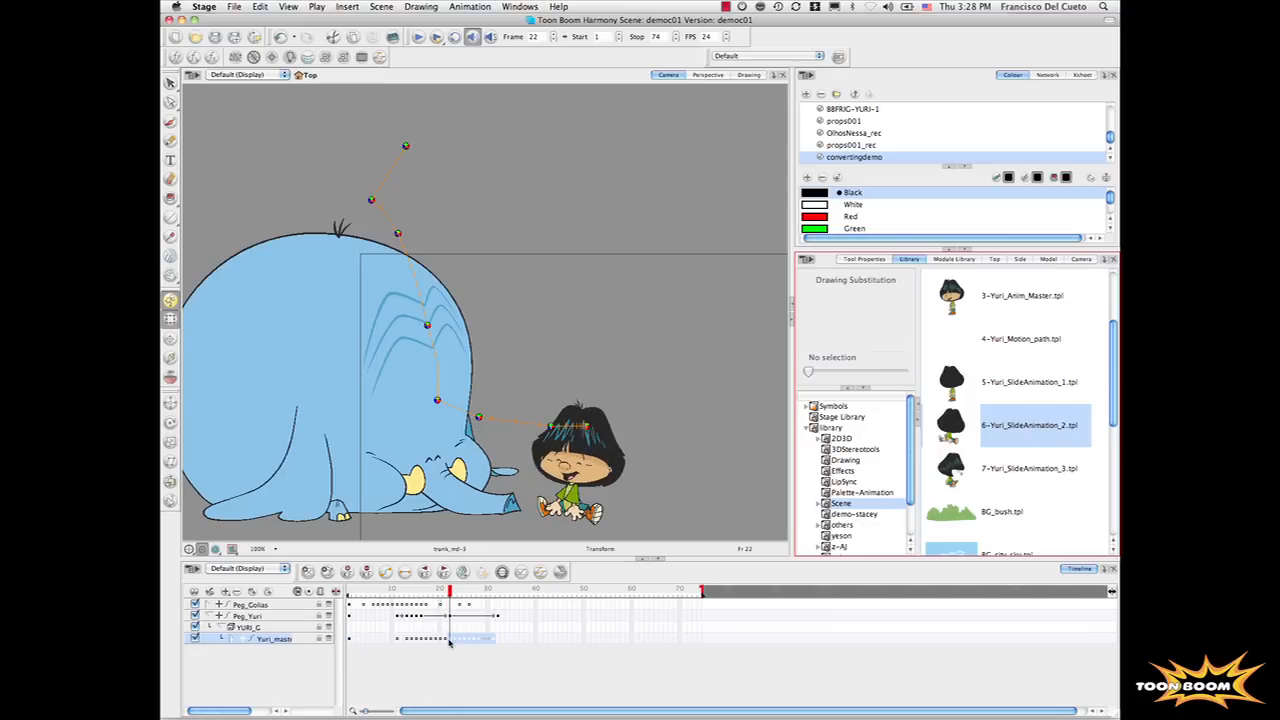
click(1030, 468)
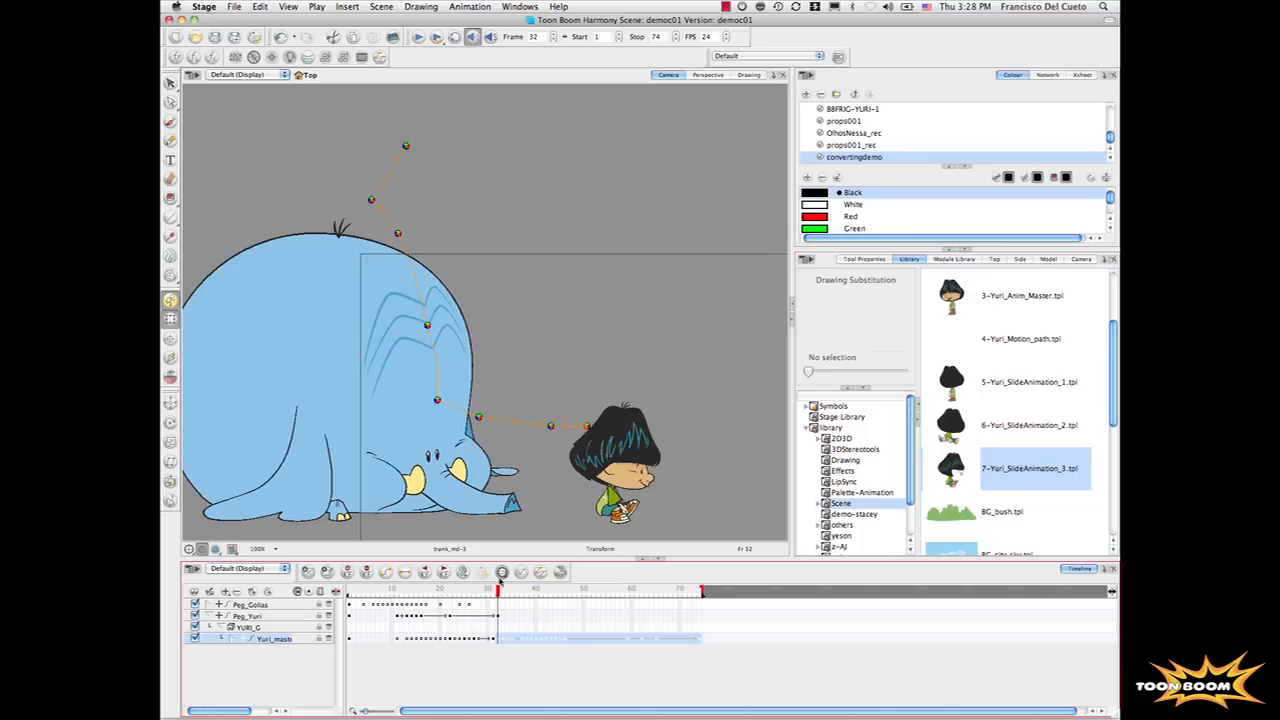
click(352, 590)
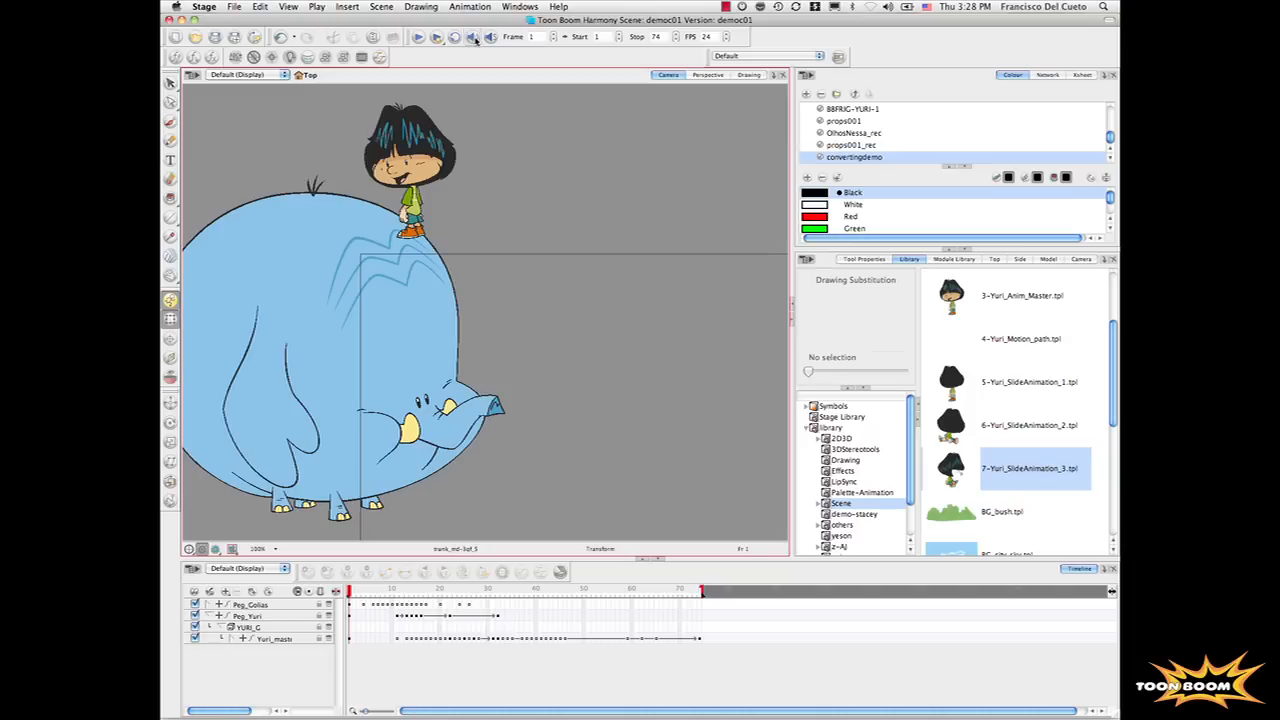
Play the elephant-and-Yuri animation from the first frame
click(418, 36)
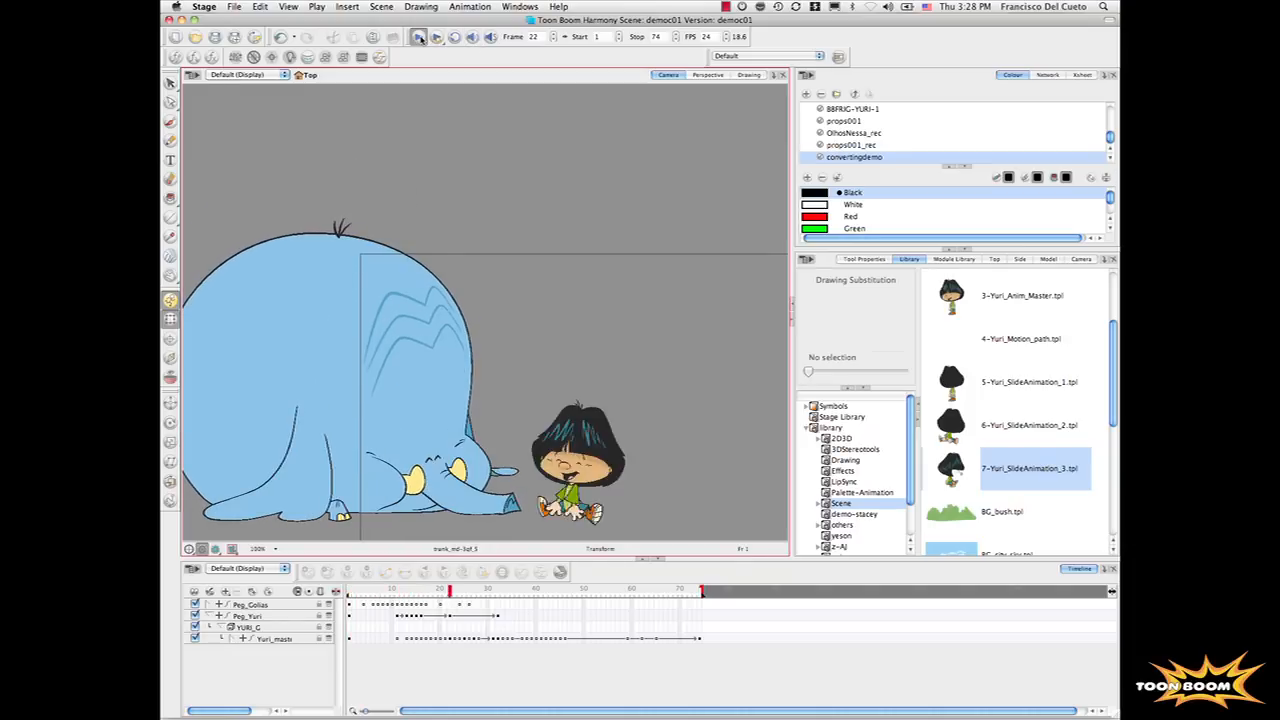